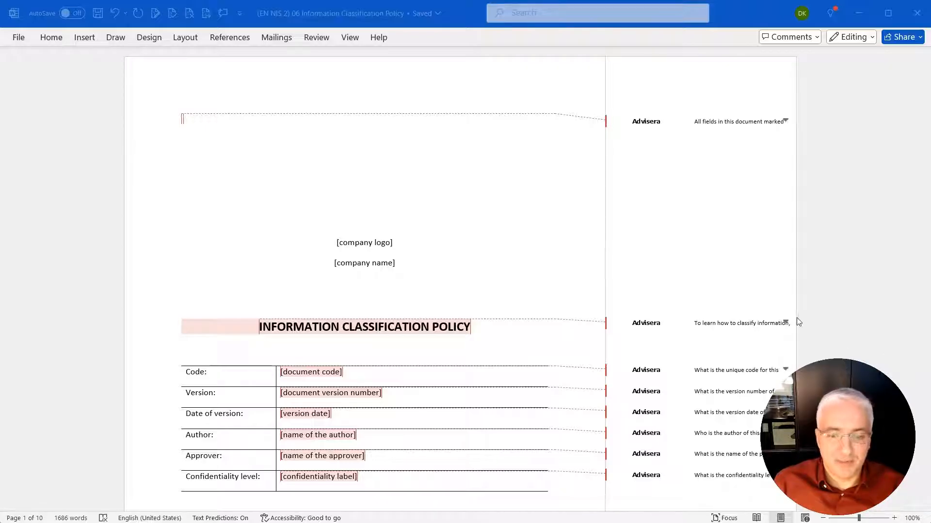
{"action": "mouse_move", "coordinate": [487, 227]}
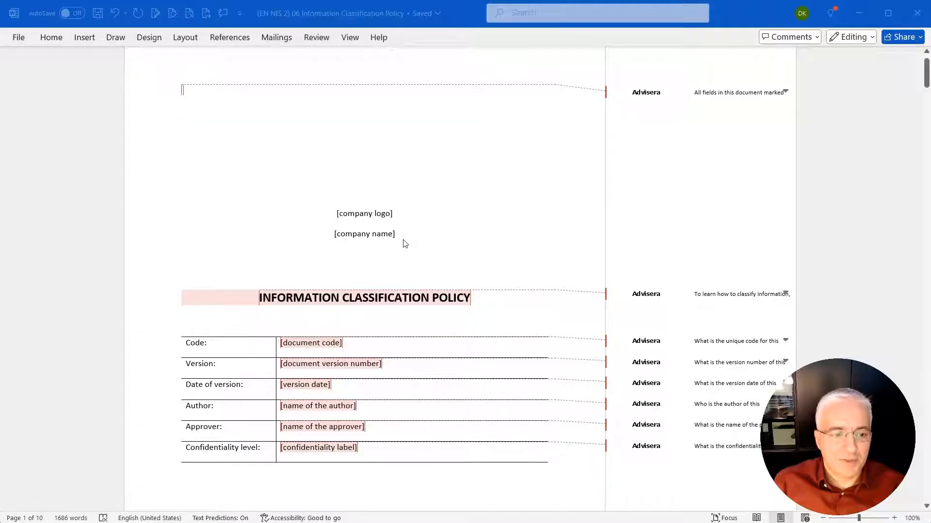
{"action": "mouse_move", "coordinate": [333, 209]}
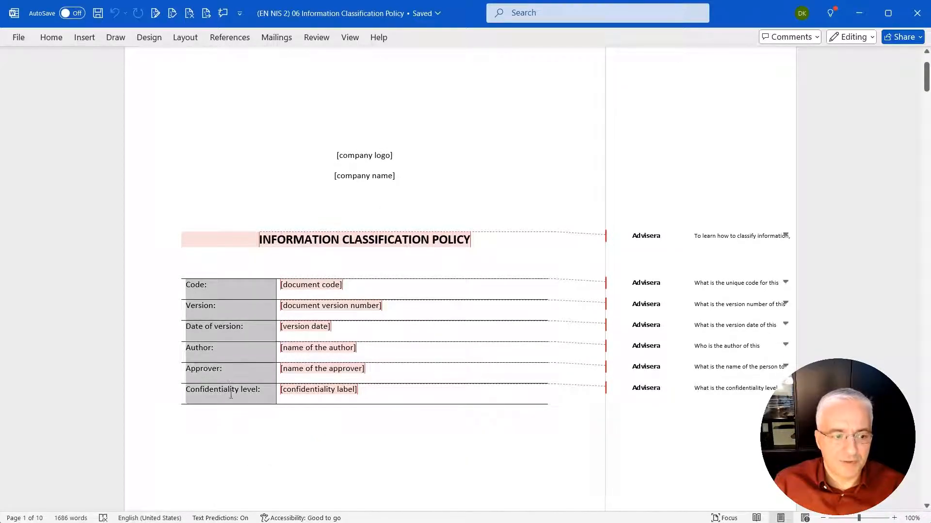
Replace the [company name] placeholder in the users sentence with 'TEST Inc.'
{"action": "scroll", "scroll_direction": "down", "scroll_amount": 3}
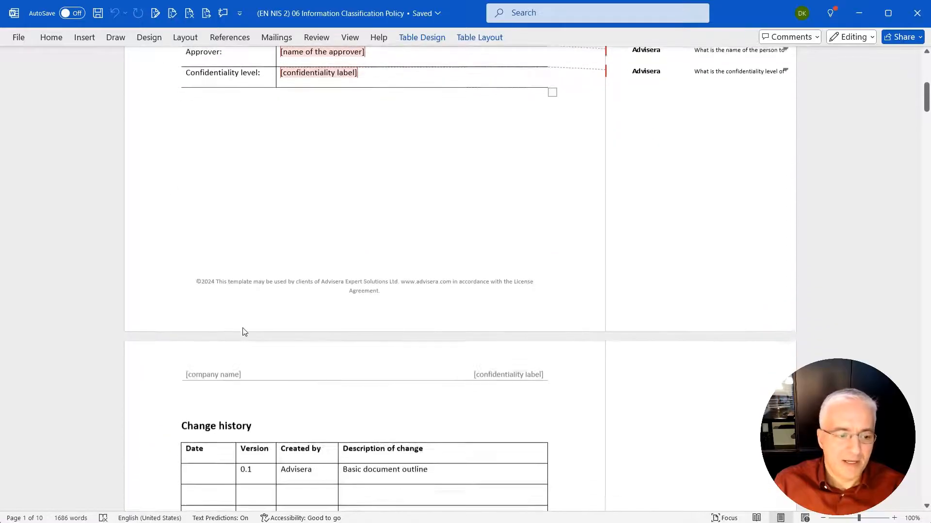
{"action": "scroll", "scroll_direction": "down", "scroll_amount": 3}
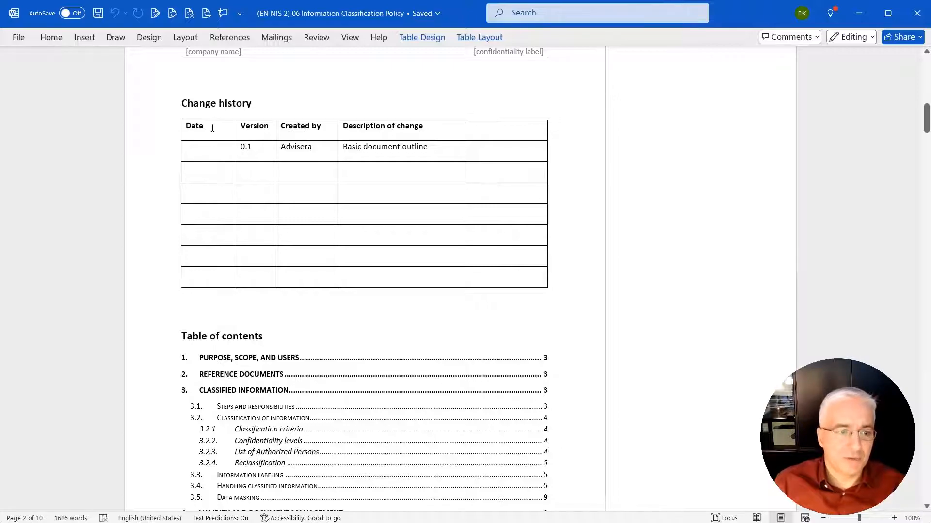
{"action": "scroll", "scroll_direction": "down", "scroll_amount": 3}
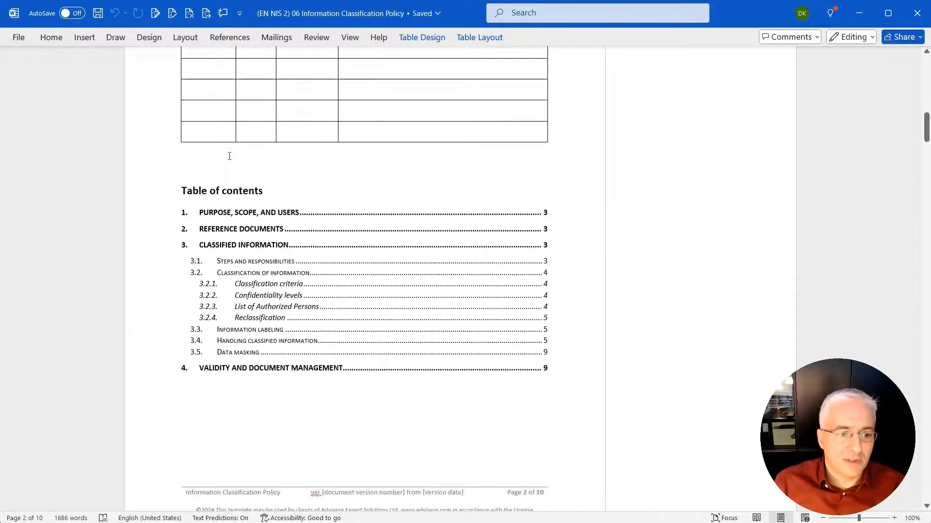
{"action": "scroll", "scroll_direction": "down", "scroll_amount": 3}
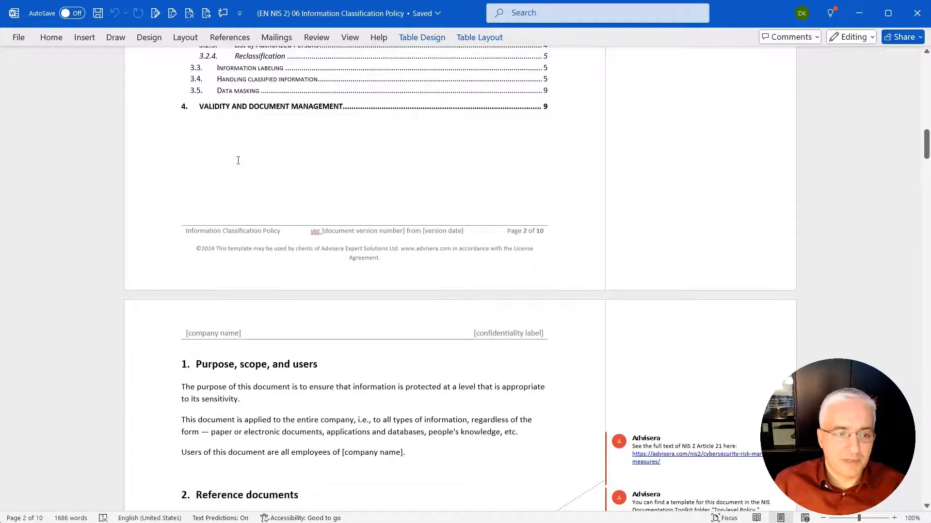
{"action": "scroll", "scroll_direction": "up", "scroll_amount": 3}
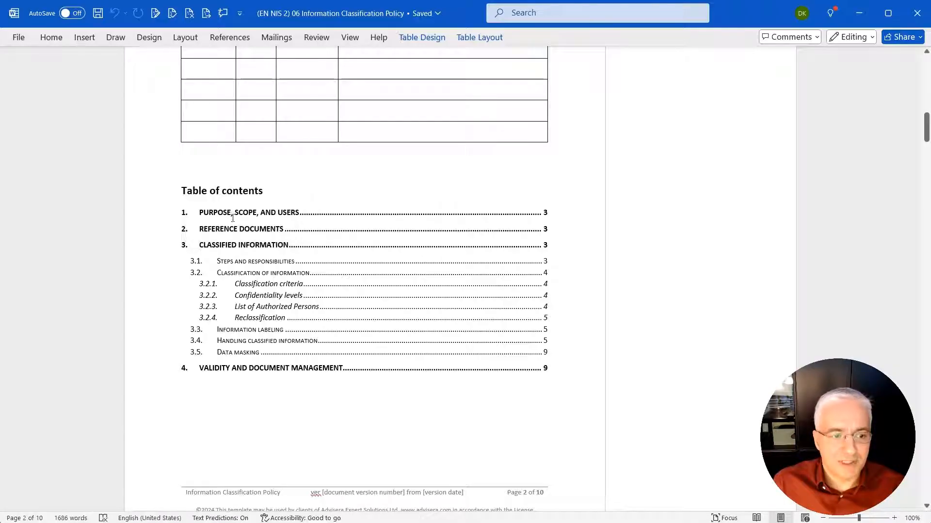
{"action": "mouse_move", "coordinate": [244, 197]}
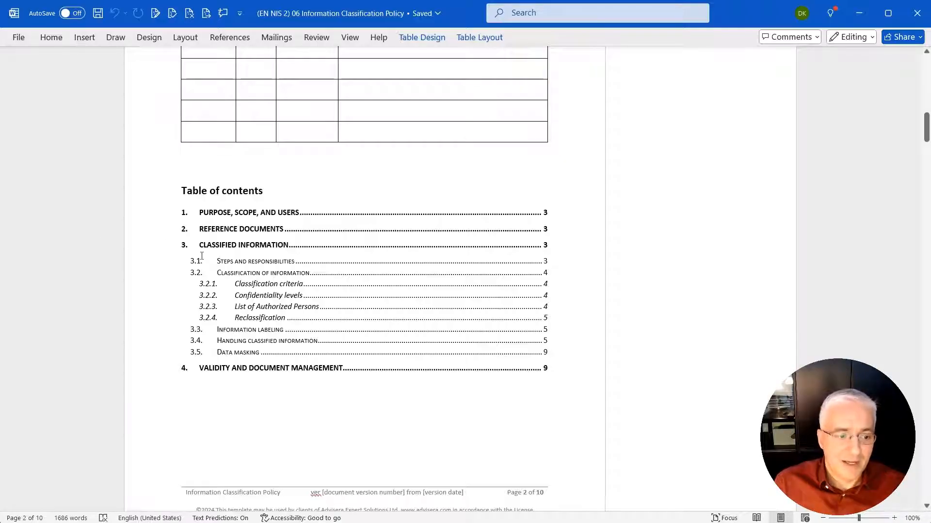
{"action": "mouse_move", "coordinate": [168, 322]}
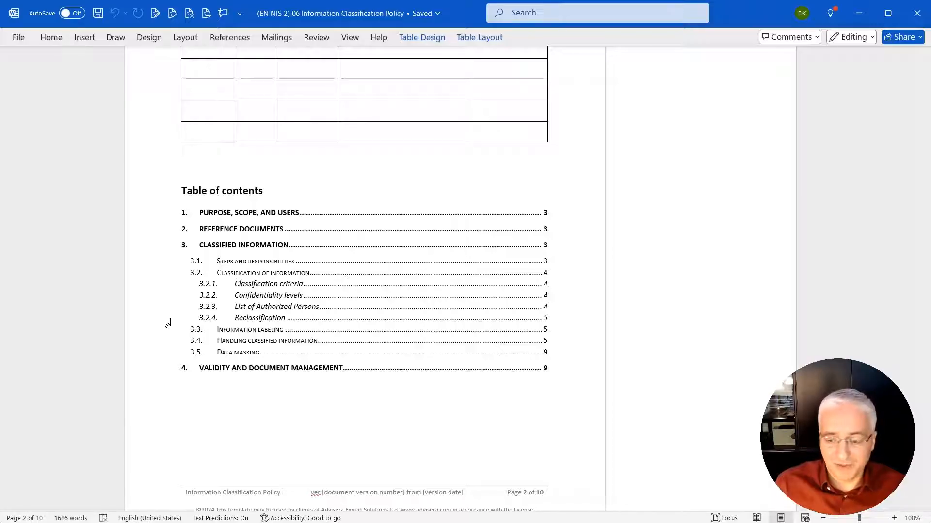
{"action": "mouse_move", "coordinate": [258, 284]}
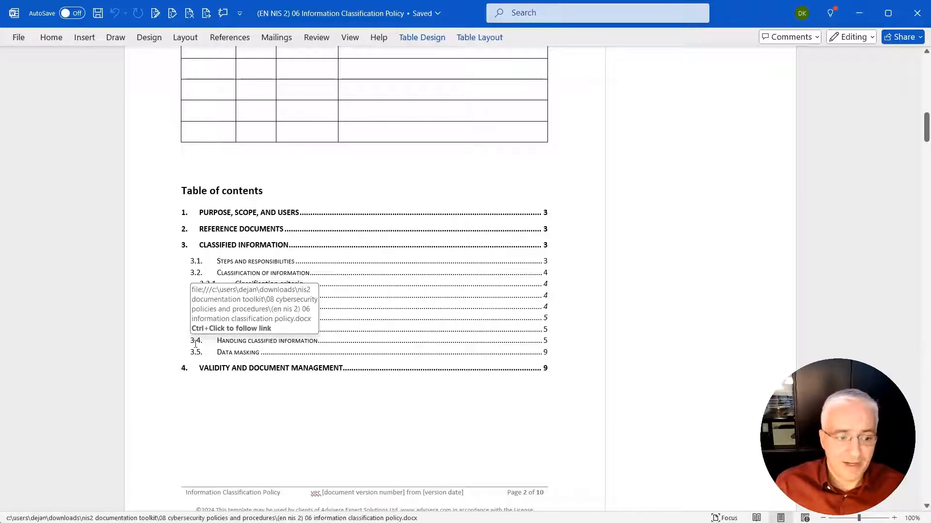
{"action": "mouse_move", "coordinate": [200, 399]}
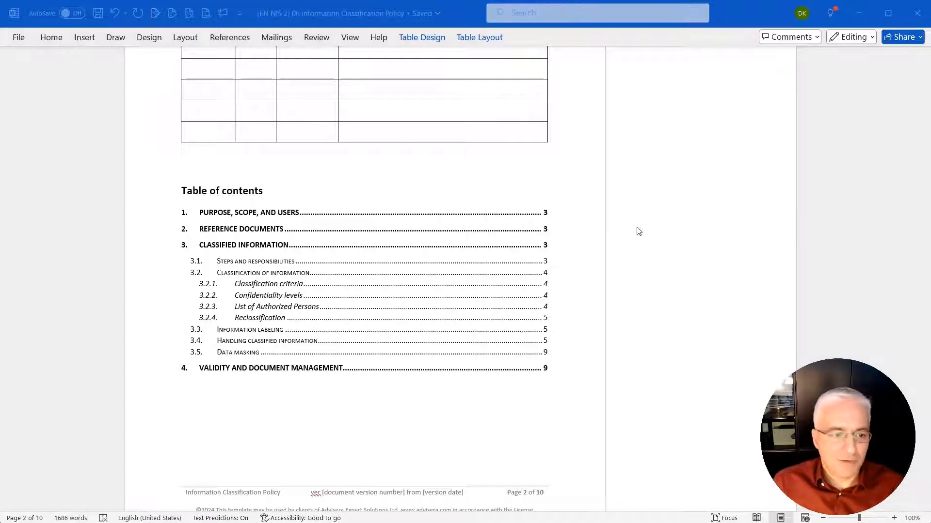
{"action": "scroll", "scroll_direction": "down", "scroll_amount": 3}
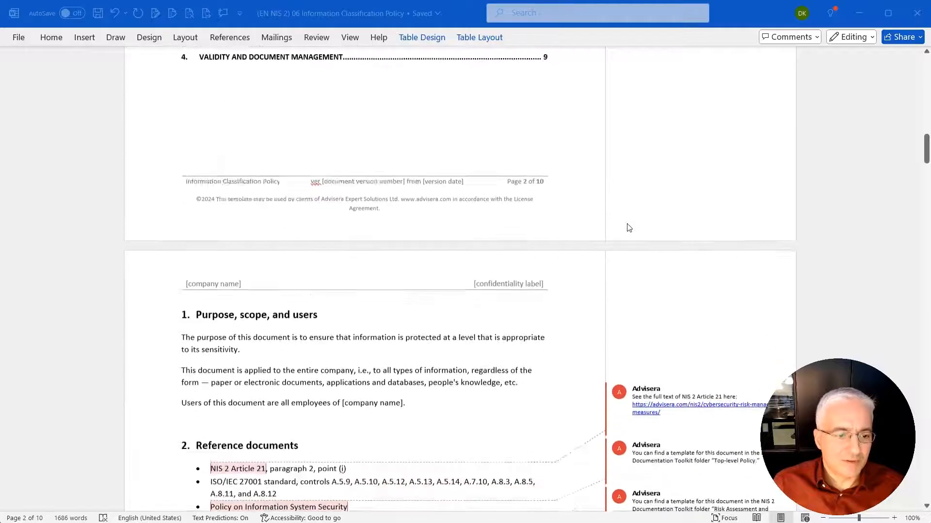
{"action": "scroll", "scroll_direction": "down", "scroll_amount": 3}
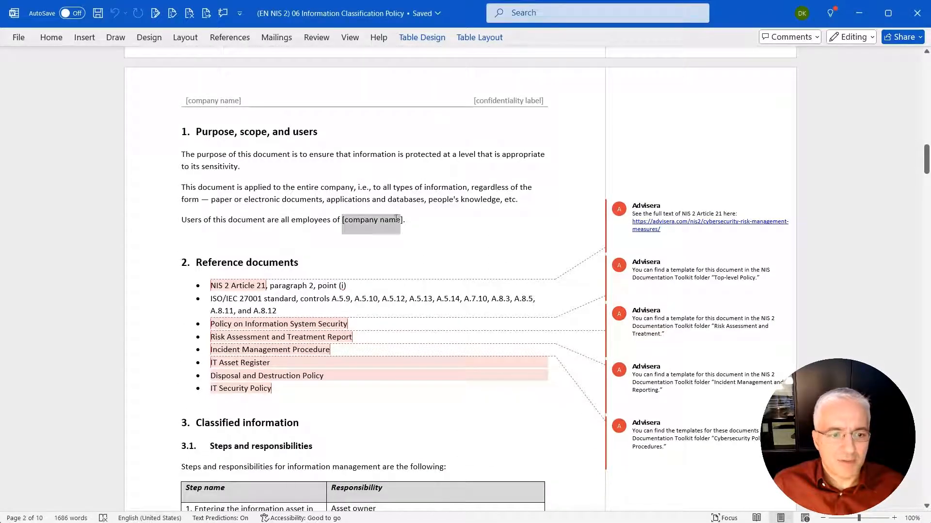
{"action": "left_click", "coordinate": [389, 224]}
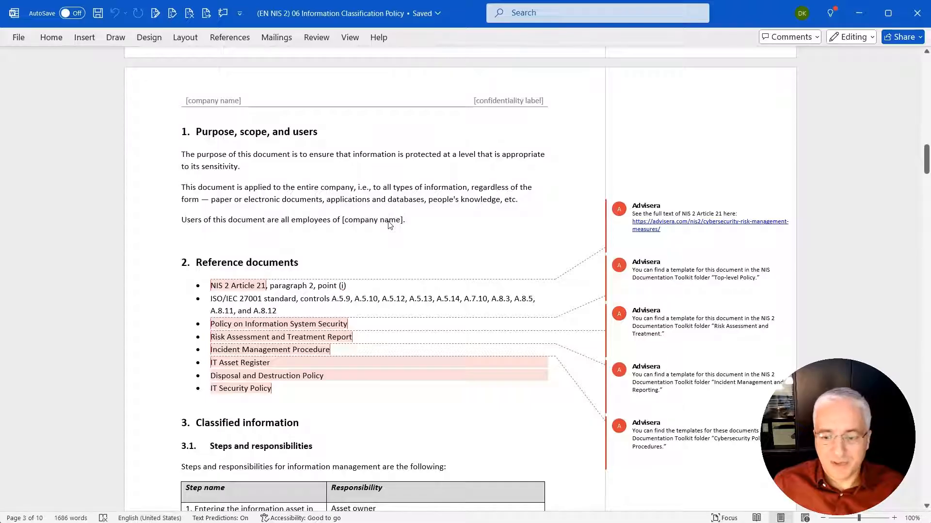
{"action": "double_click", "coordinate": [370, 220]}
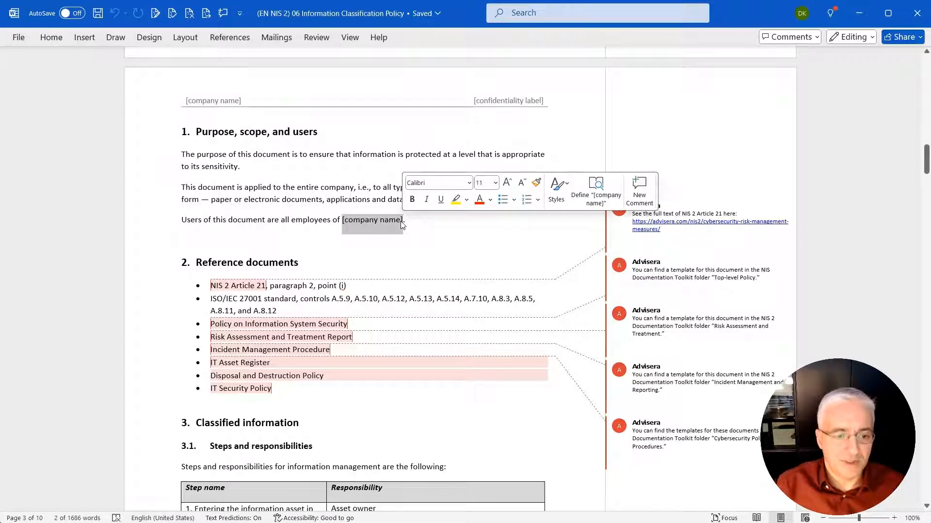
{"action": "type", "text": "TEST"}
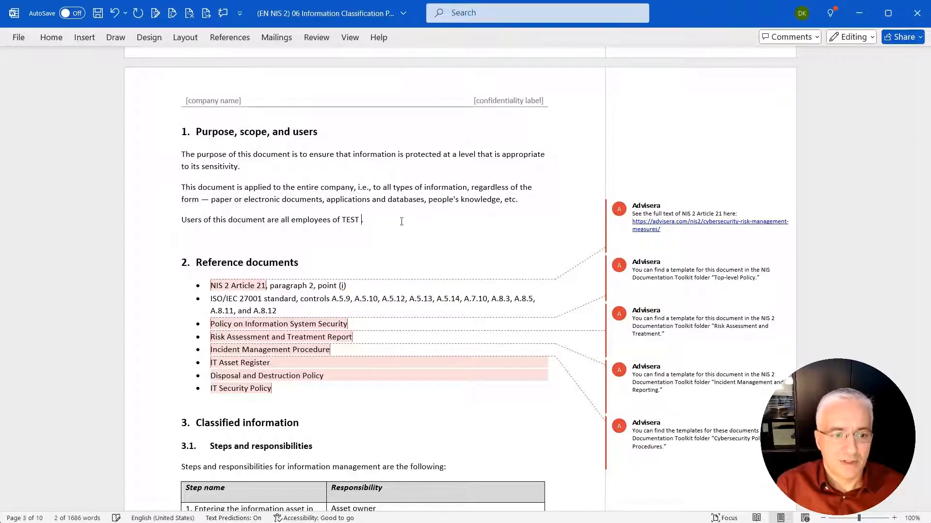
{"action": "type", "text": "Inc."}
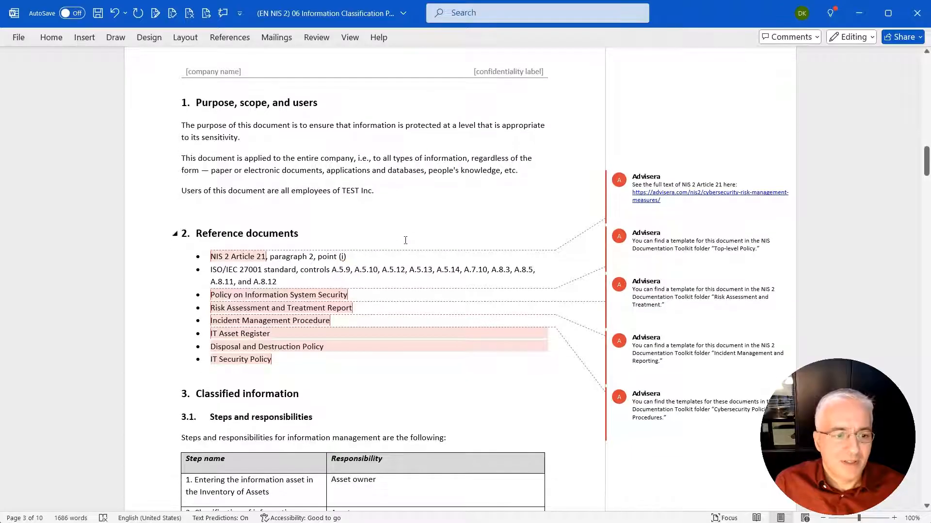
{"action": "mouse_move", "coordinate": [237, 256]}
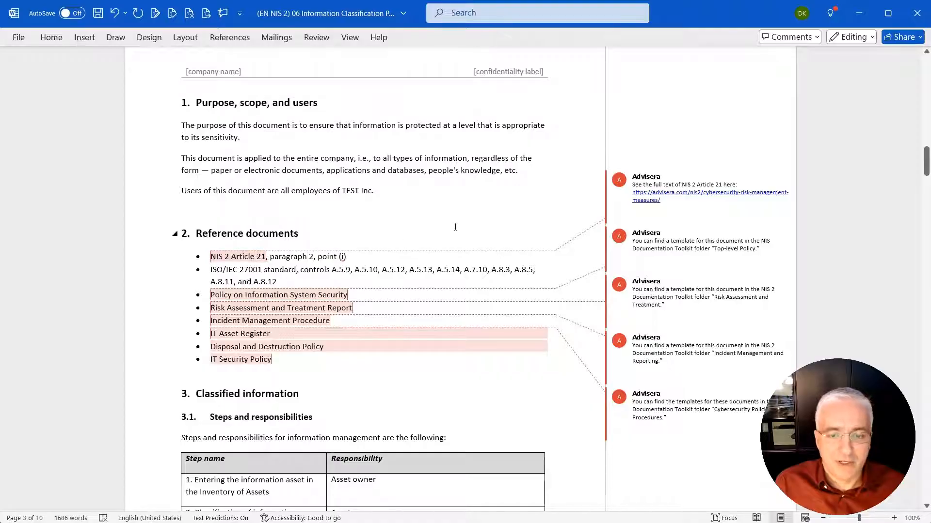
Clear the NIS 2 Article 21 comment and delete the Disposal and Destruction Policy bullet
{"action": "left_click", "coordinate": [700, 187]}
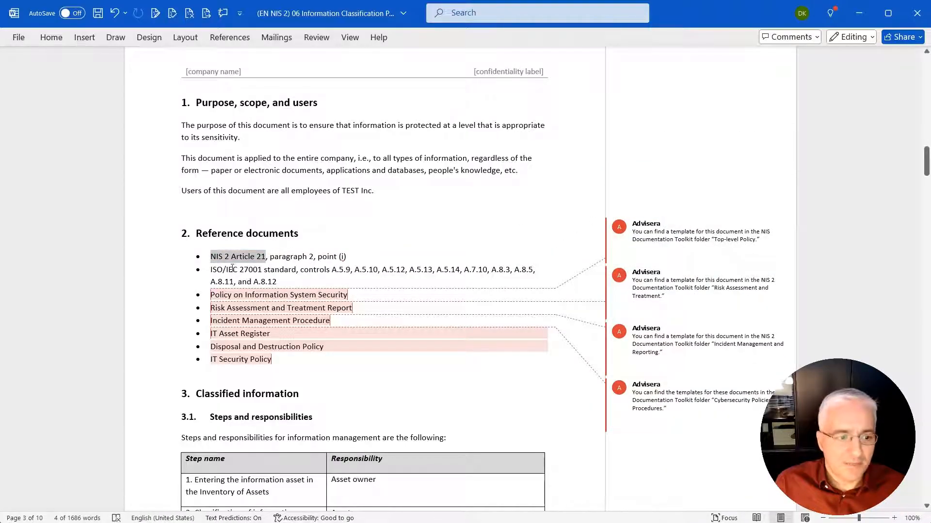
{"action": "left_click", "coordinate": [267, 282]}
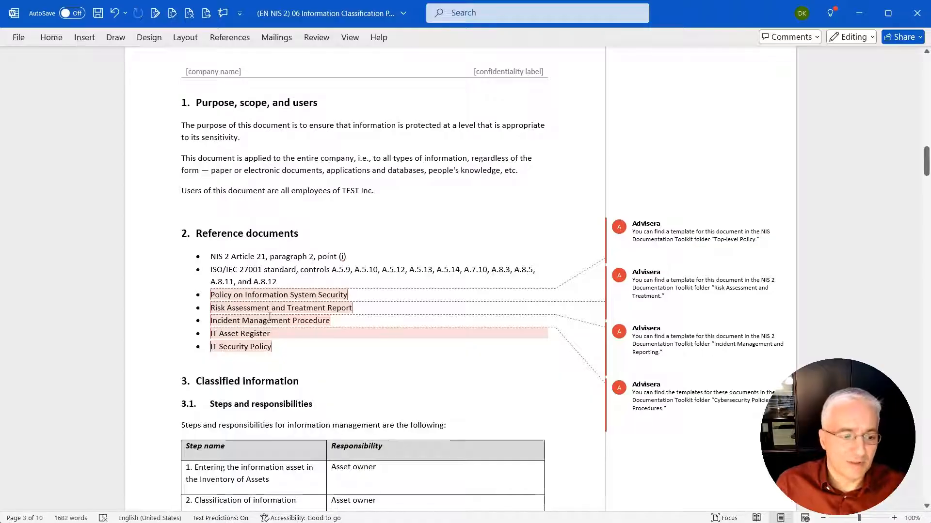
Assign the first responsibilities-table row to the Security officer instead of the Asset owner
{"action": "scroll", "scroll_direction": "down", "scroll_amount": 3}
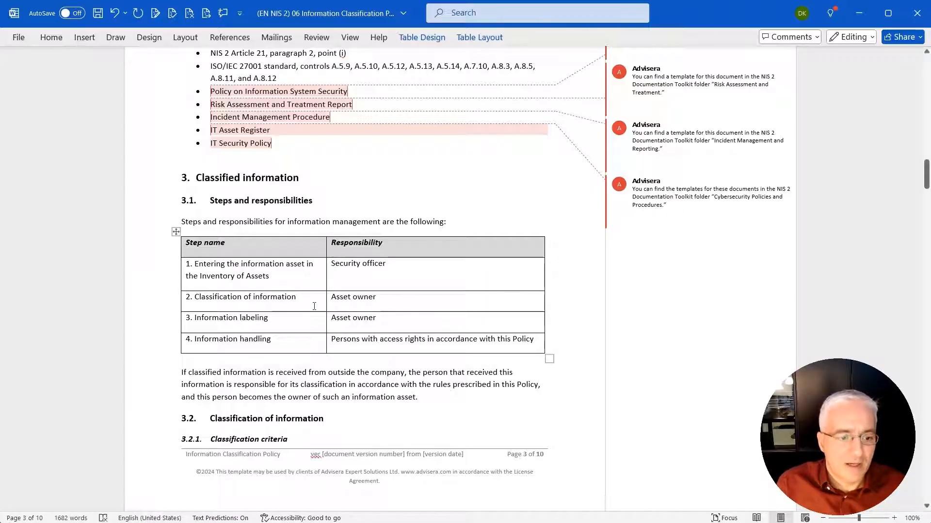
{"action": "scroll", "scroll_direction": "down", "scroll_amount": 3}
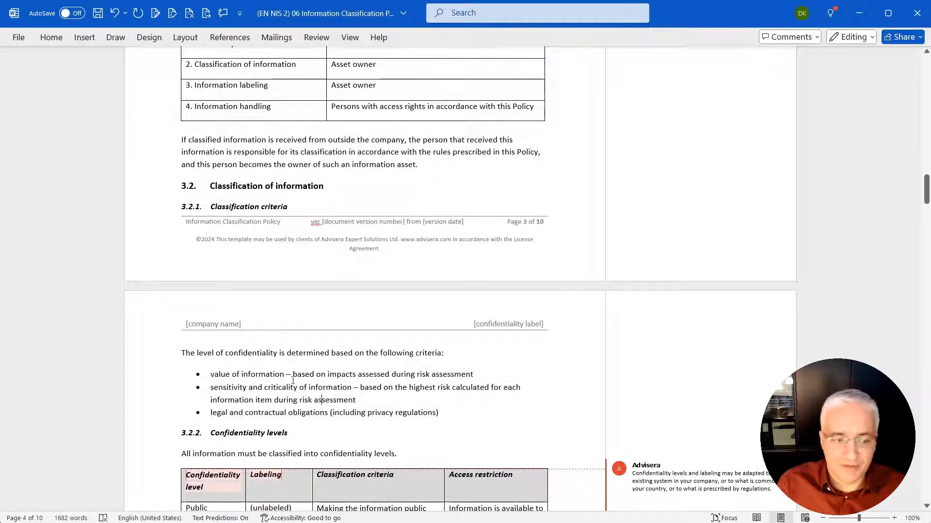
Label the Public confidentiality level PUBLIC in the Labeling column
{"action": "scroll", "scroll_direction": "down", "scroll_amount": 3}
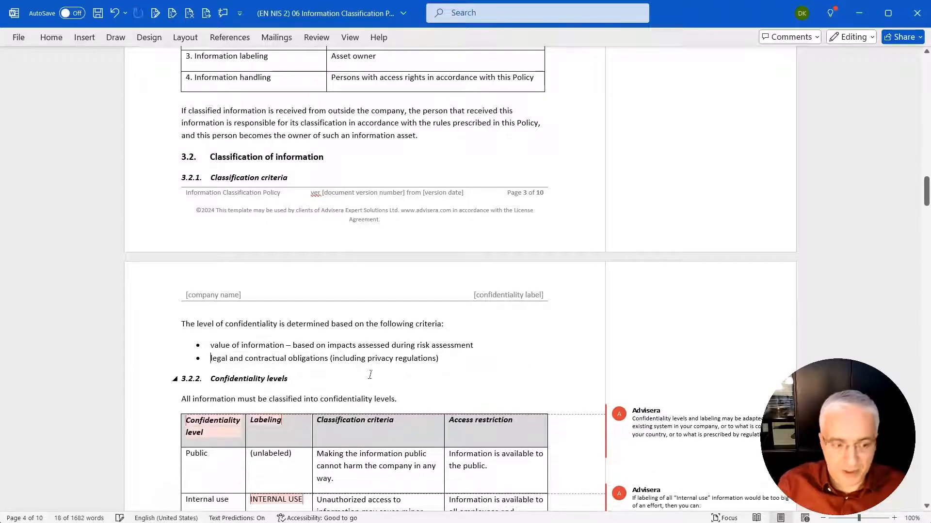
{"action": "scroll", "scroll_direction": "down", "scroll_amount": 3}
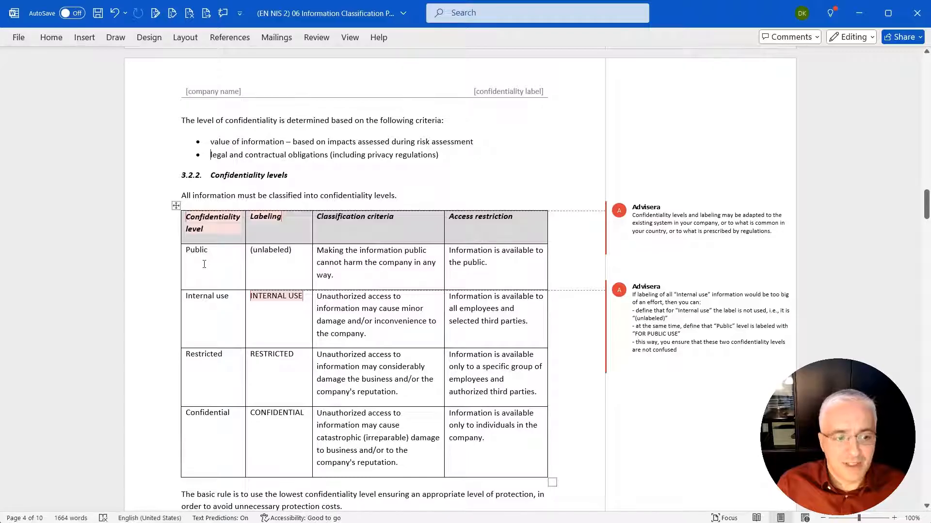
{"action": "mouse_move", "coordinate": [265, 246]}
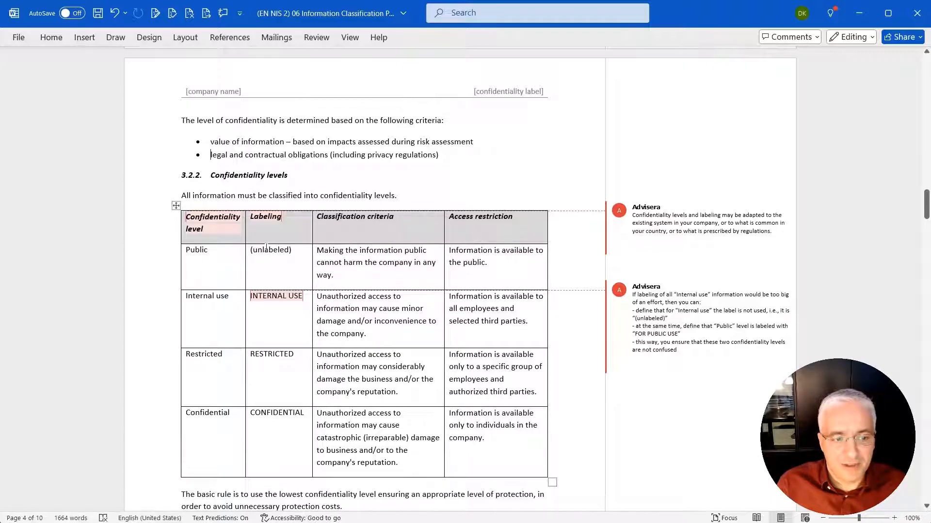
{"action": "left_click", "coordinate": [195, 250]}
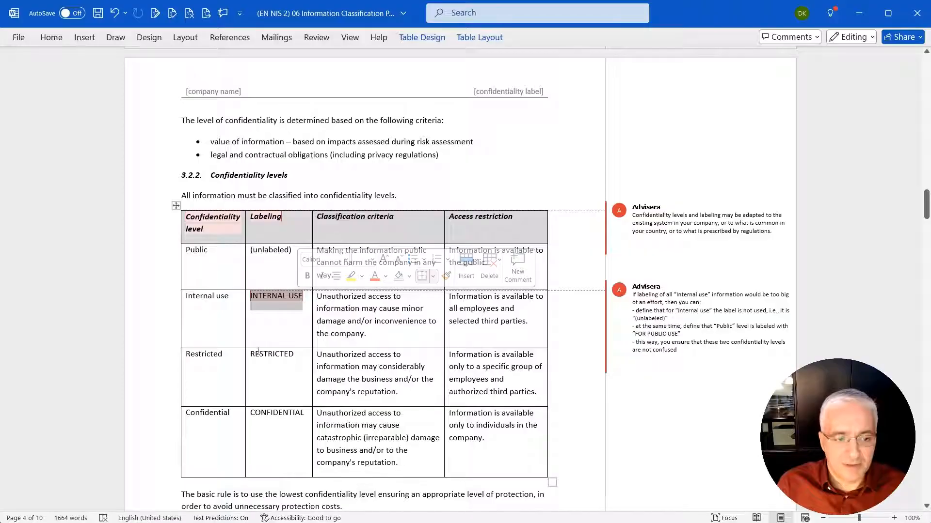
{"action": "left_click", "coordinate": [569, 315]}
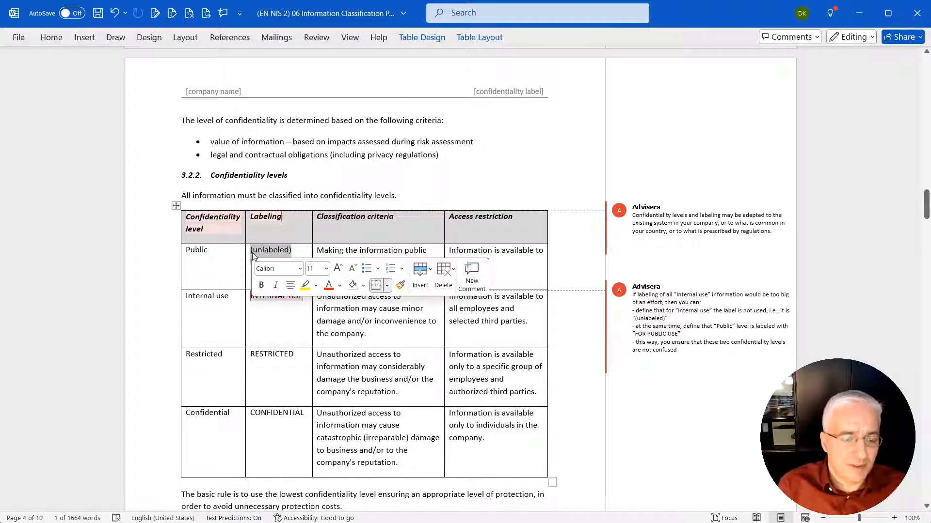
{"action": "type", "text": "PUGLI"}
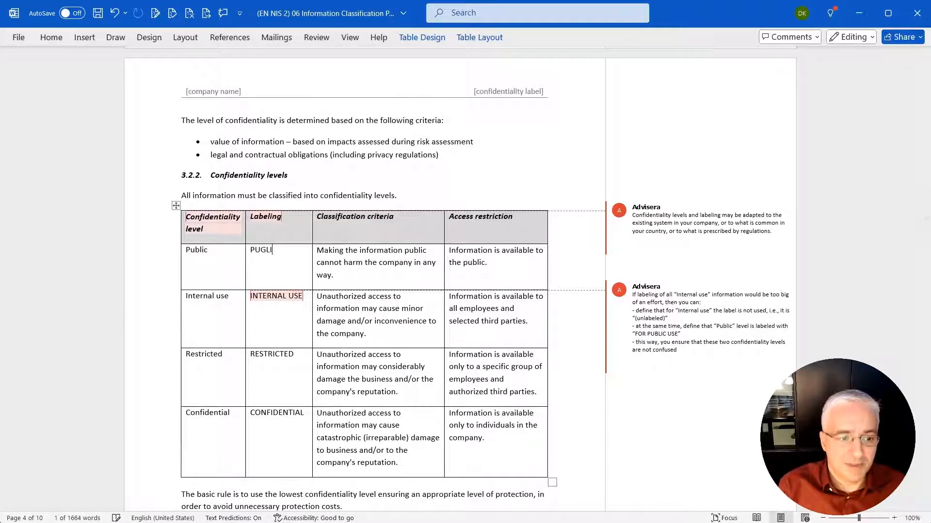
{"action": "type", "text": "PUBLIC"}
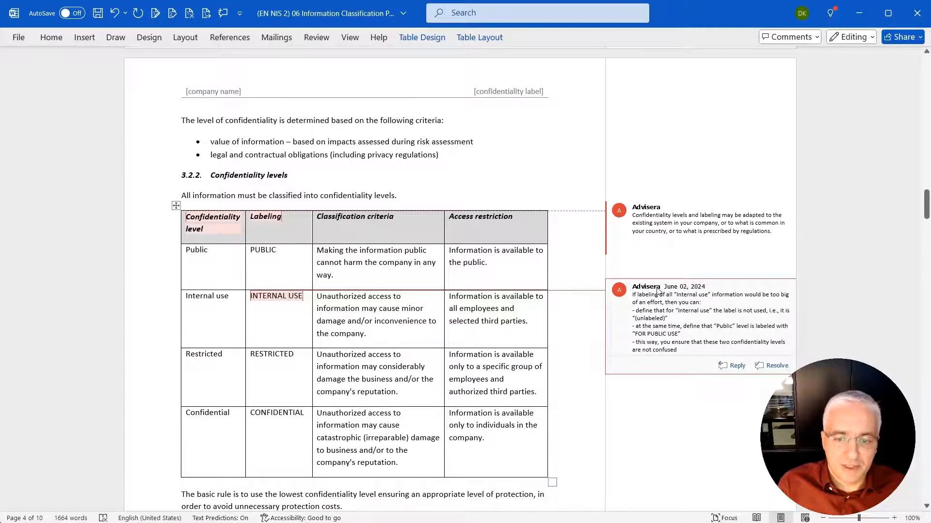
Clear the INTERNAL USE label and begin retyping it with an opening parenthesis
{"action": "left_click", "coordinate": [775, 365]}
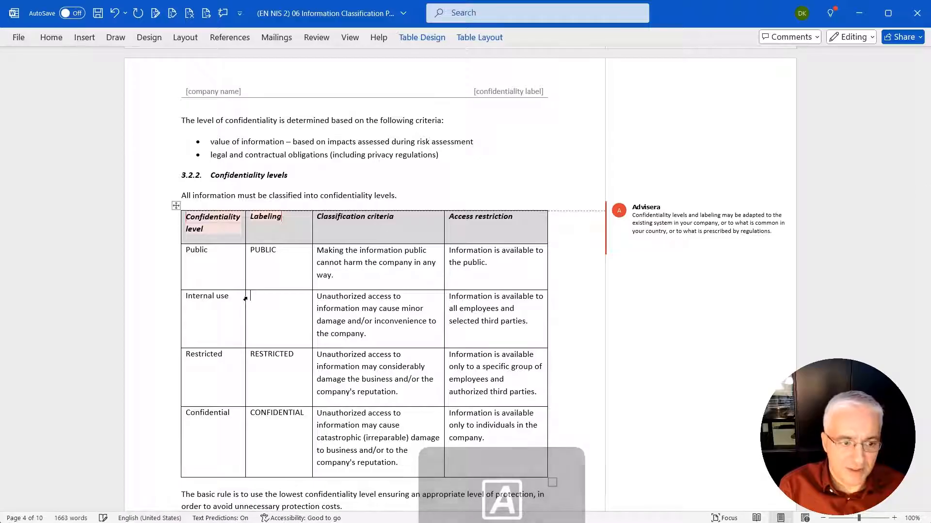
{"action": "type", "text": "("}
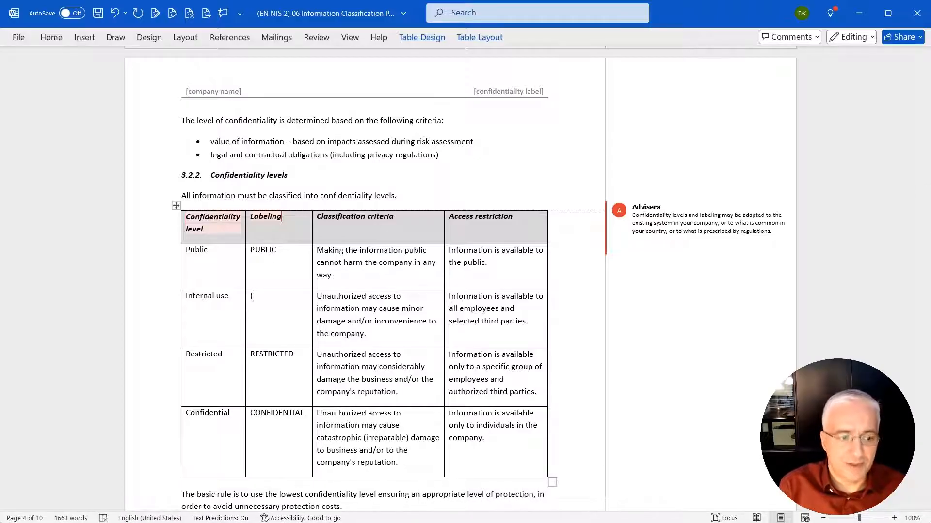
Change the Reclassification review interval from two years to every one year
{"action": "scroll", "scroll_direction": "down", "scroll_amount": 3}
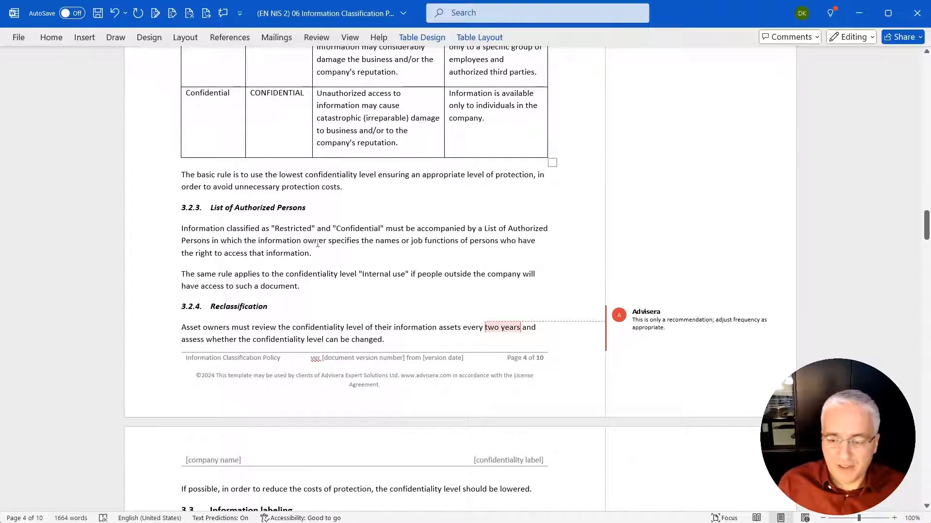
{"action": "scroll", "scroll_direction": "down", "scroll_amount": 3}
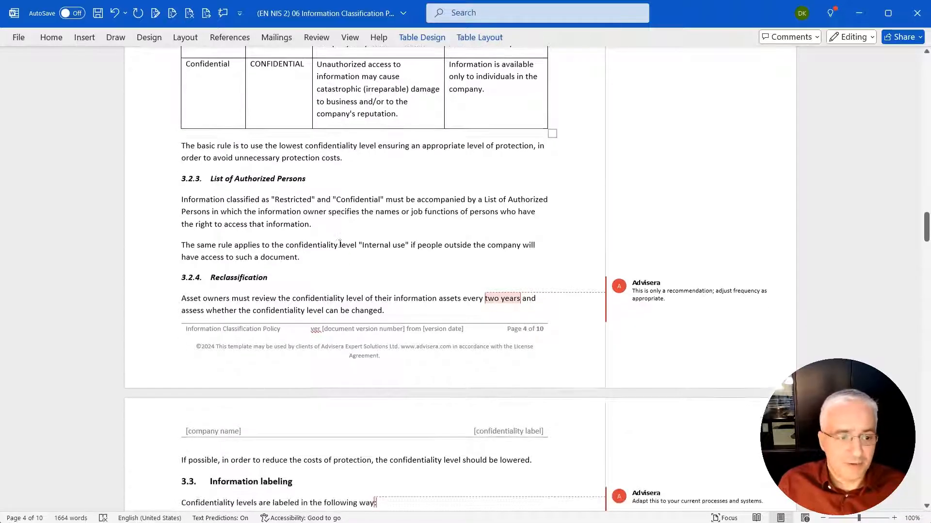
{"action": "scroll", "scroll_direction": "down", "scroll_amount": 3}
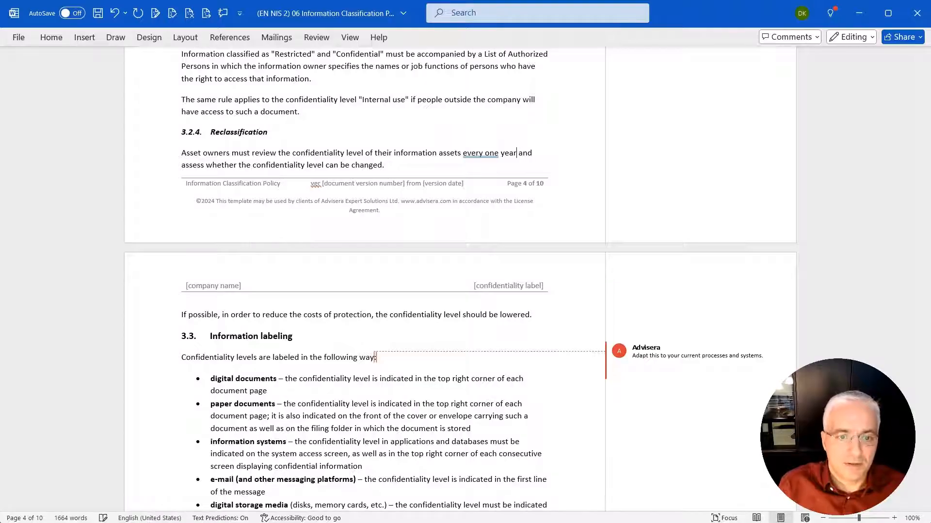
Move the information systems confidentiality label from the top to the bottom right corner
{"action": "scroll", "scroll_direction": "down", "scroll_amount": 3}
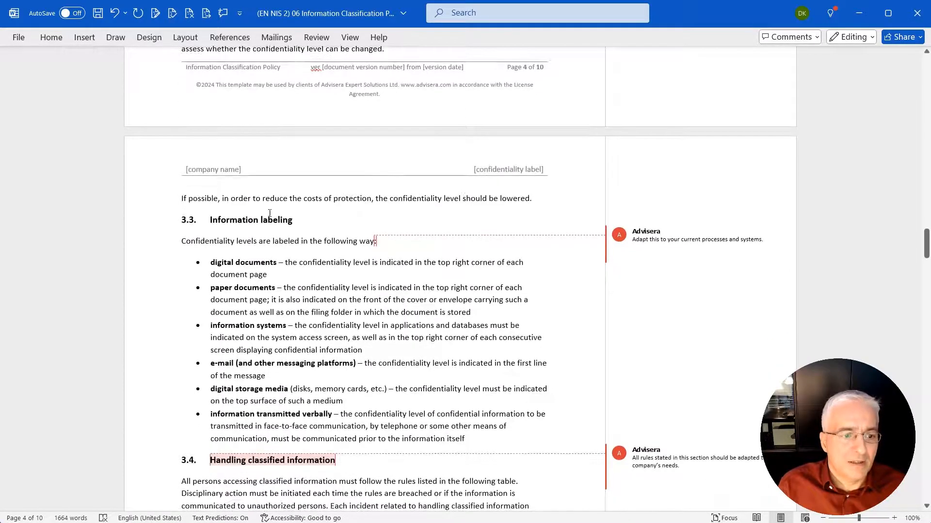
{"action": "scroll", "scroll_direction": "down", "scroll_amount": 3}
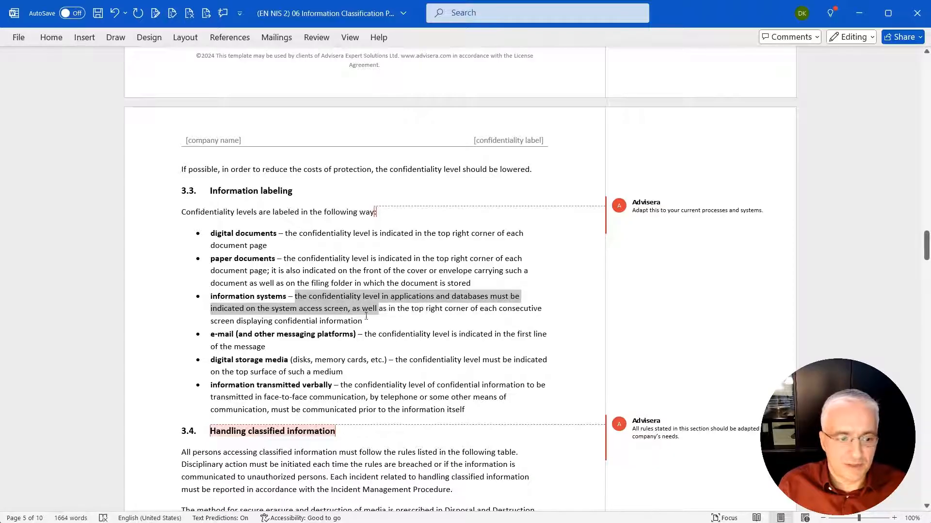
{"action": "left_click", "coordinate": [451, 308]}
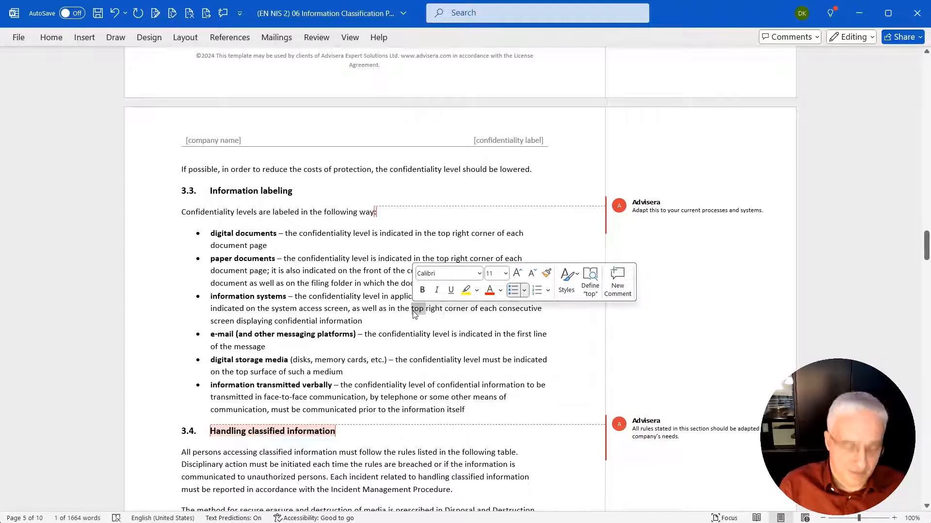
{"action": "left_click", "coordinate": [386, 308]}
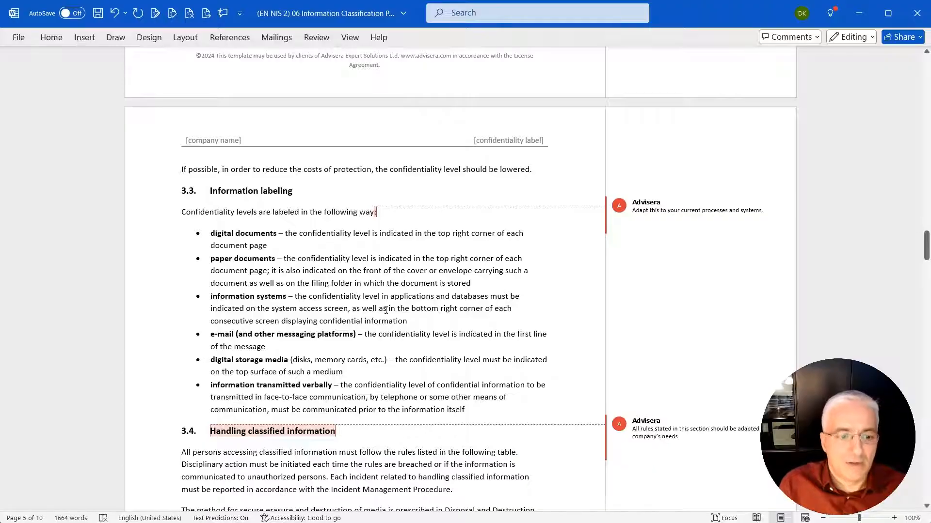
{"action": "scroll", "scroll_direction": "down", "scroll_amount": 3}
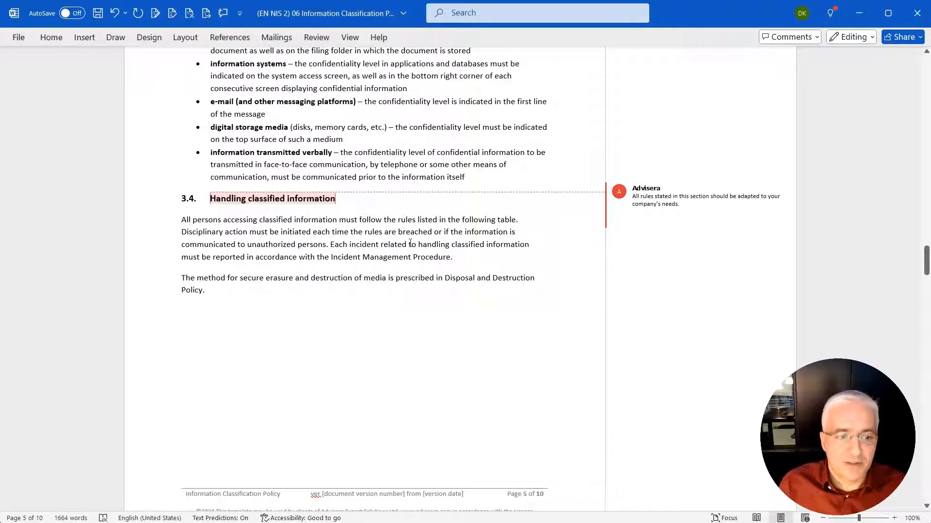
Change internal-use paper documents to go by normal mail
{"action": "scroll", "scroll_direction": "down", "scroll_amount": 3}
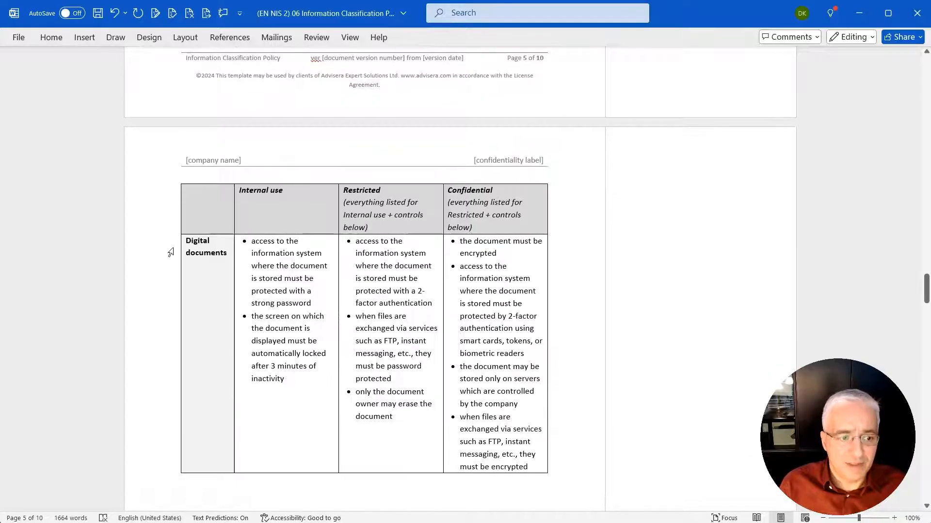
{"action": "left_click", "coordinate": [284, 193]}
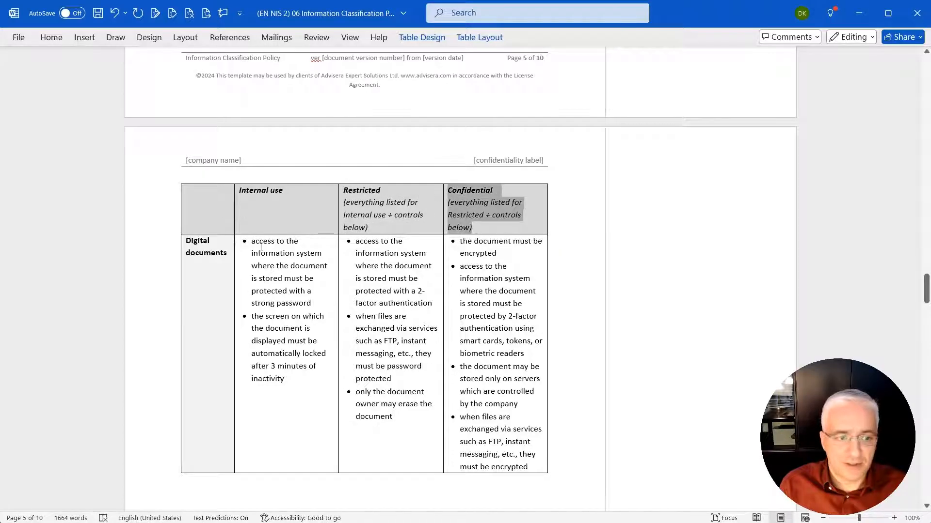
{"action": "scroll", "scroll_direction": "down", "scroll_amount": 3}
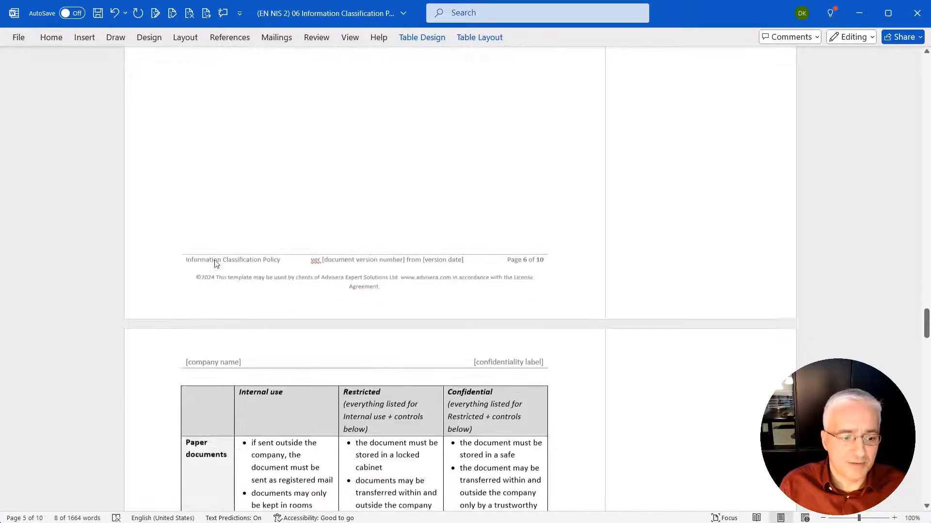
{"action": "scroll", "scroll_direction": "down", "scroll_amount": 3}
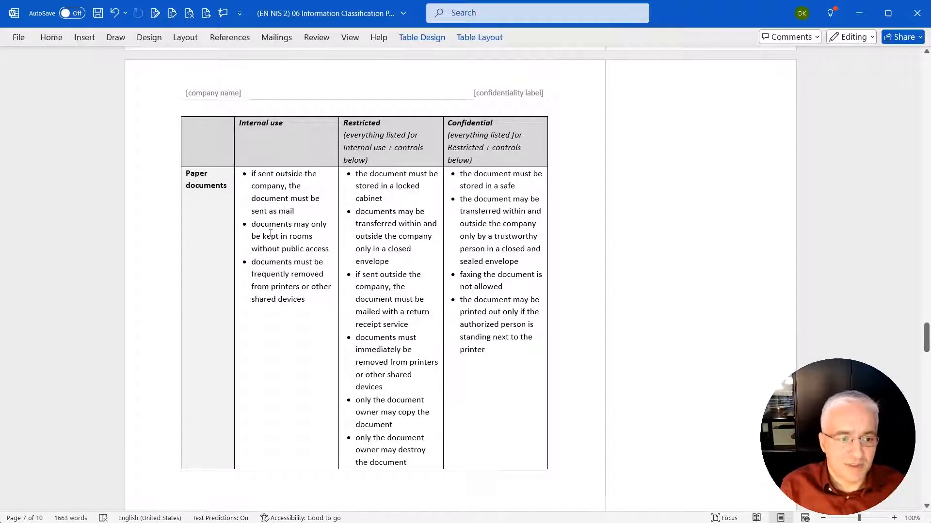
{"action": "type", "text": "normal"}
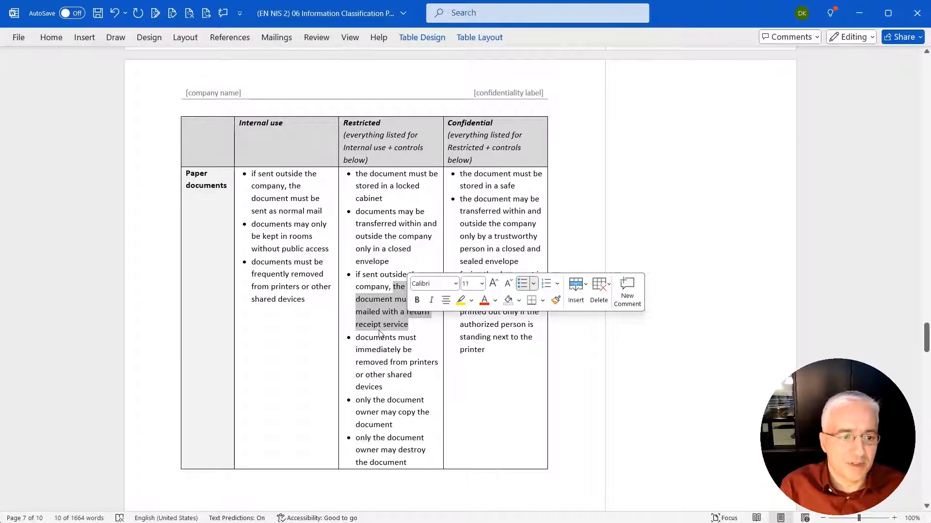
Change restricted paper documents to go by registered mail
{"action": "scroll", "scroll_direction": "down", "scroll_amount": 3}
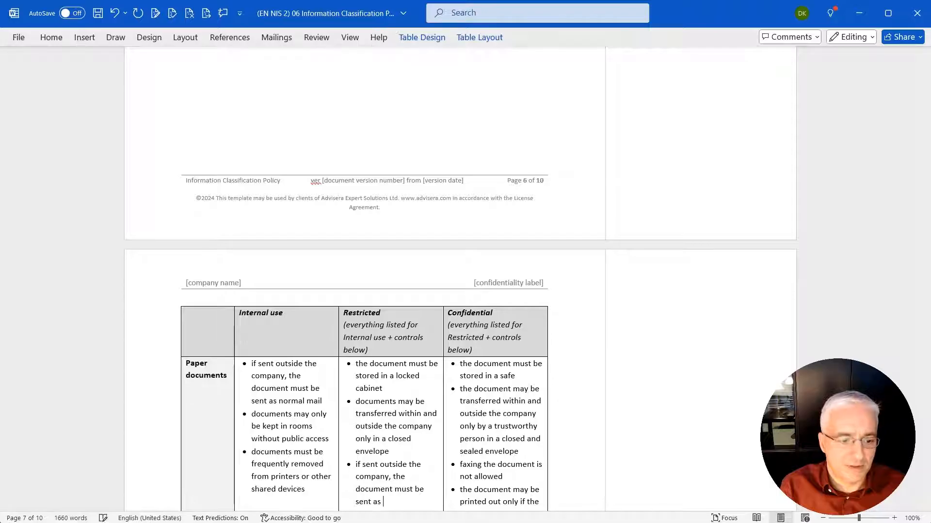
{"action": "type", "text": "registe"}
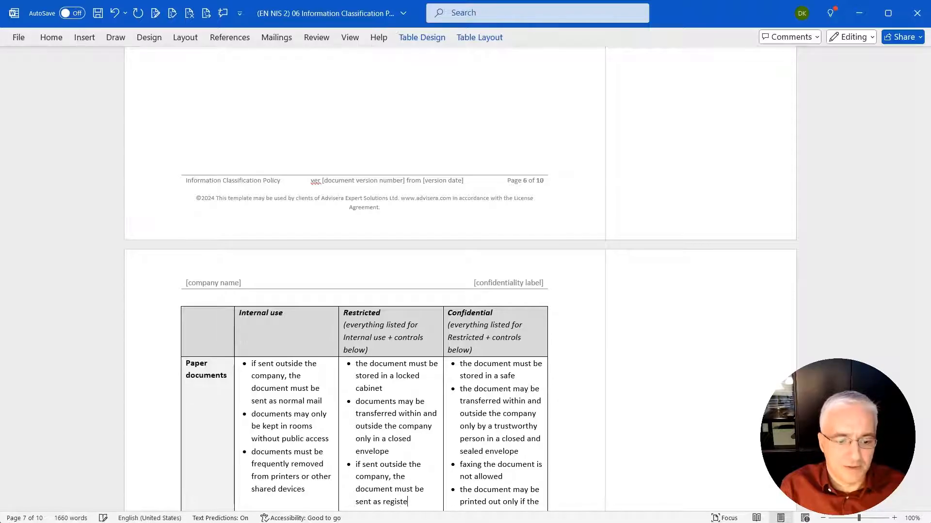
{"action": "type", "text": "red mail"}
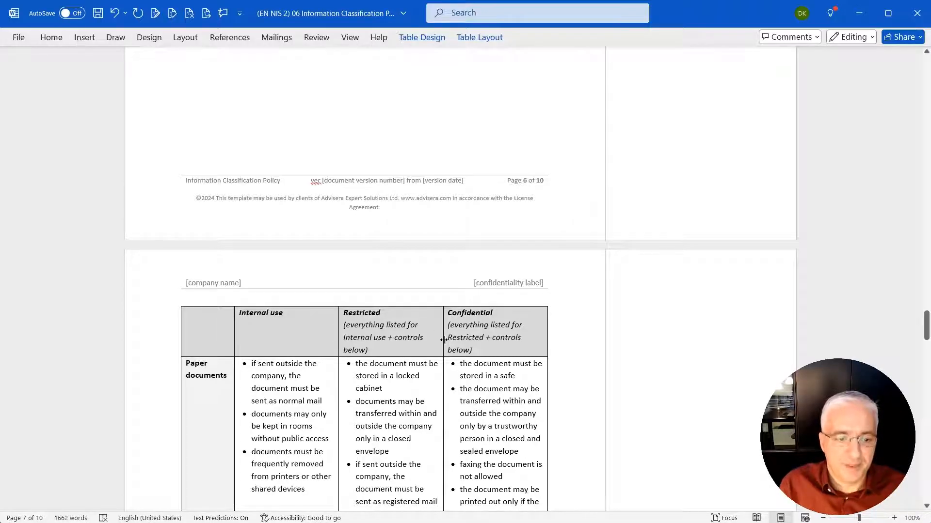
{"action": "scroll", "scroll_direction": "down", "scroll_amount": 3}
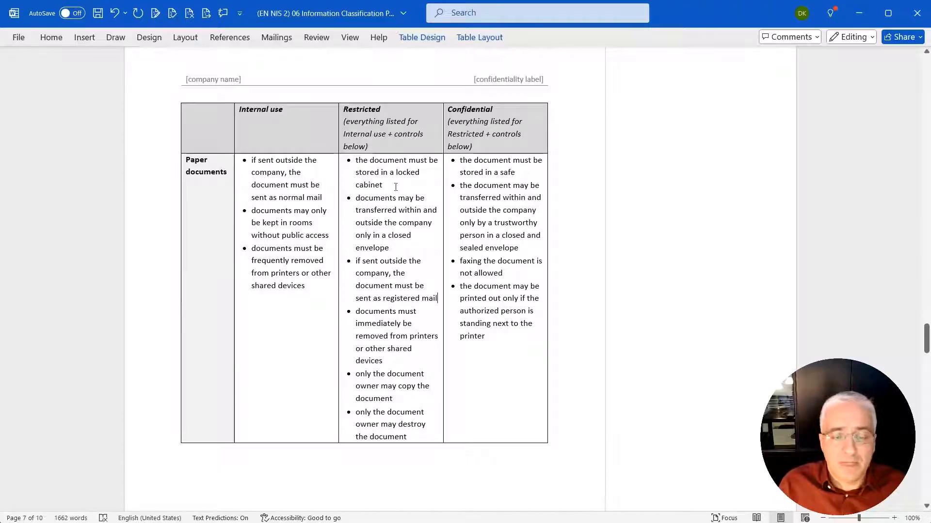
{"action": "mouse_move", "coordinate": [413, 196]}
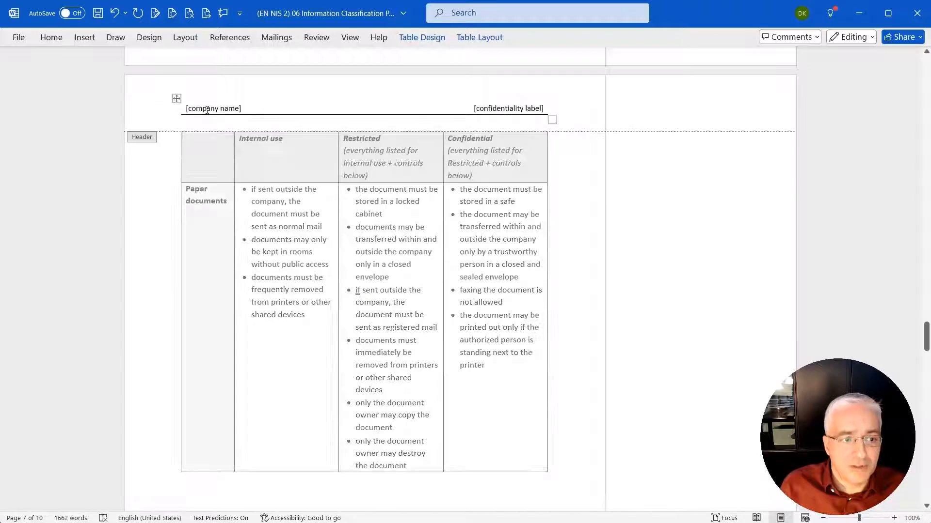
Replace the header company name placeholder with 'TEST Inc.'
{"action": "left_click", "coordinate": [207, 107]}
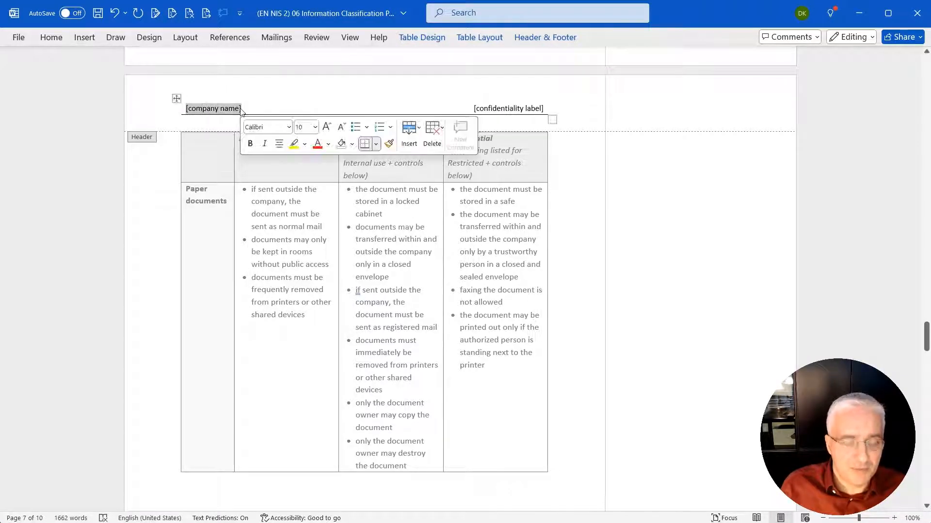
{"action": "type", "text": "TEST"}
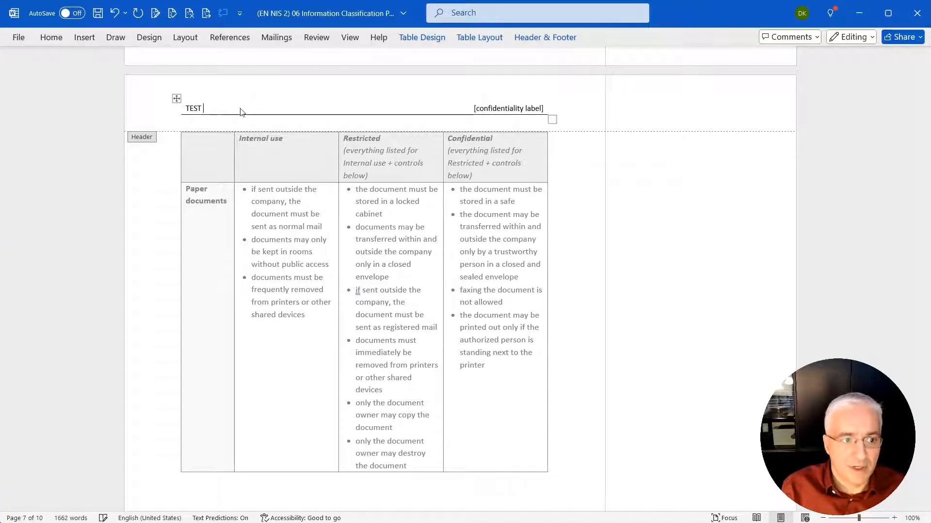
{"action": "type", "text": "Inc."}
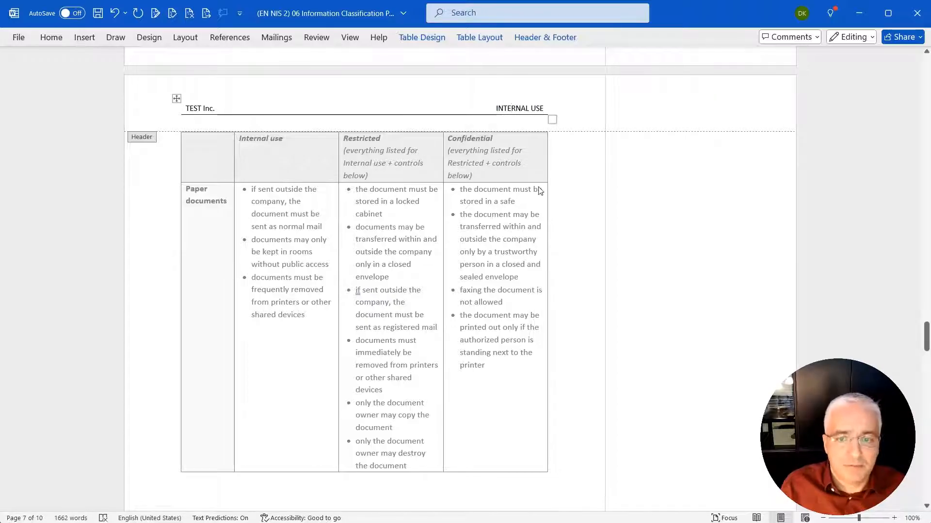
{"action": "scroll", "scroll_direction": "down", "scroll_amount": 3}
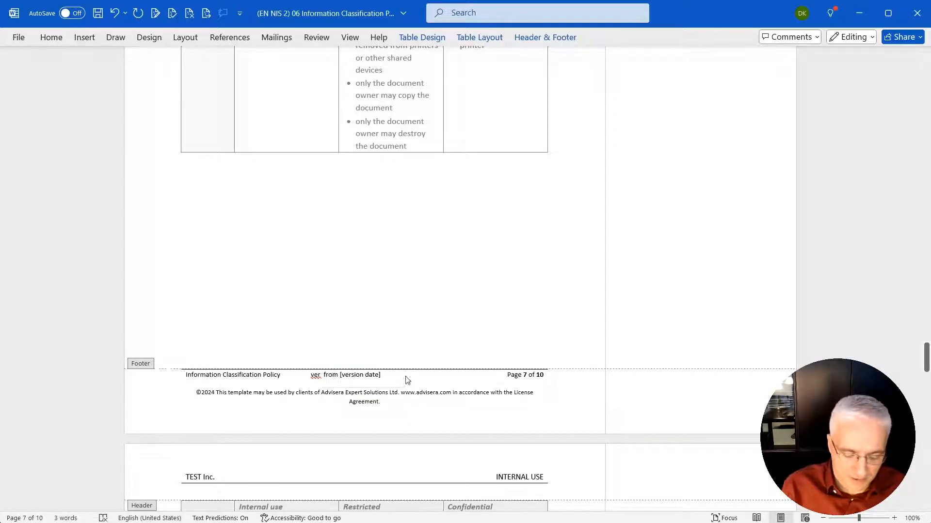
Set the footer to version 0.2 dated June 5, 20xy
{"action": "type", "text": "0.2"}
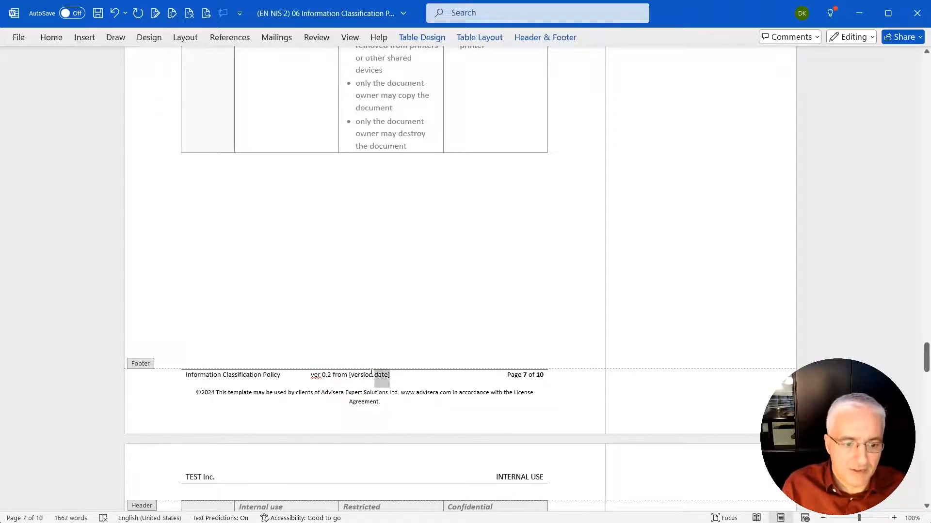
{"action": "left_click", "coordinate": [350, 374]}
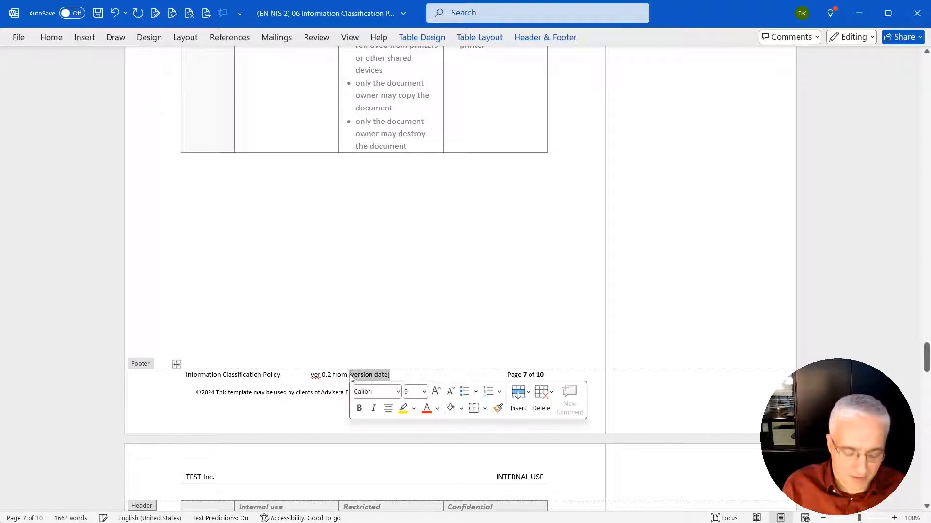
{"action": "type", "text": "June"}
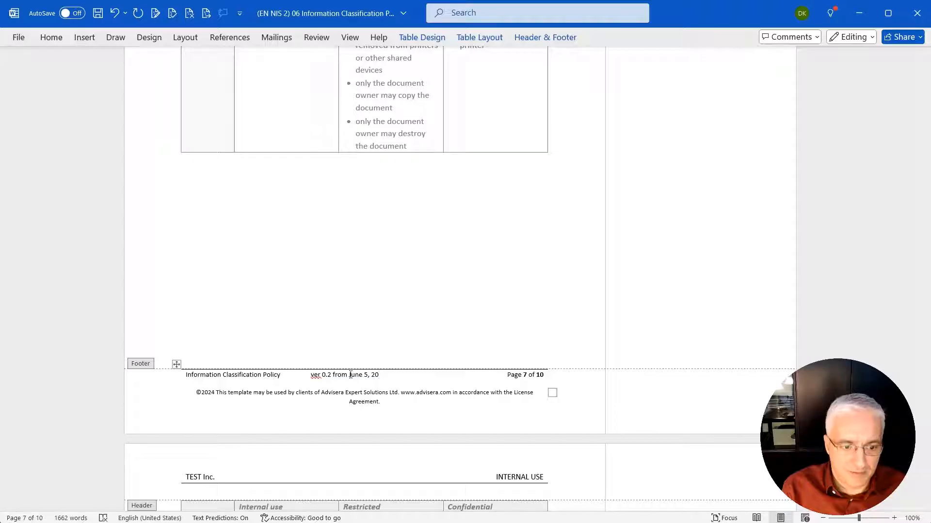
{"action": "type", "text": "xy"}
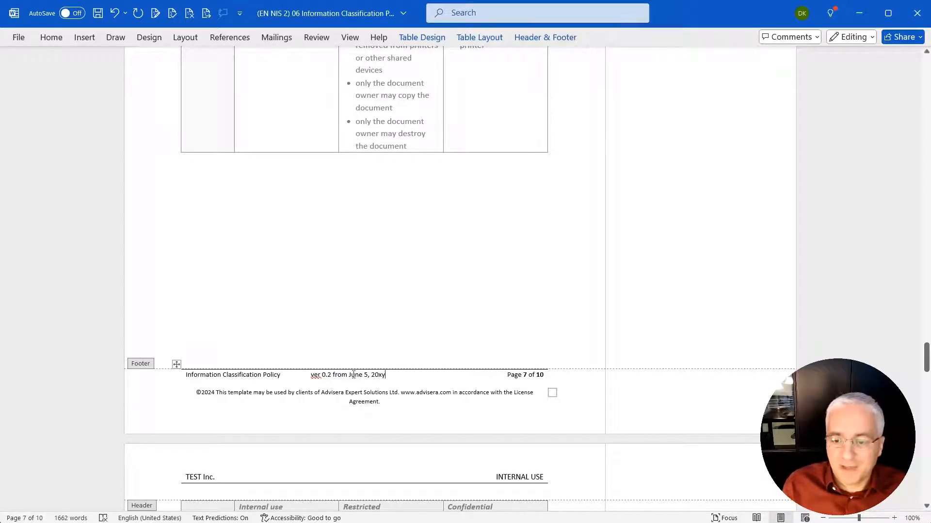
{"action": "mouse_move", "coordinate": [747, 412]}
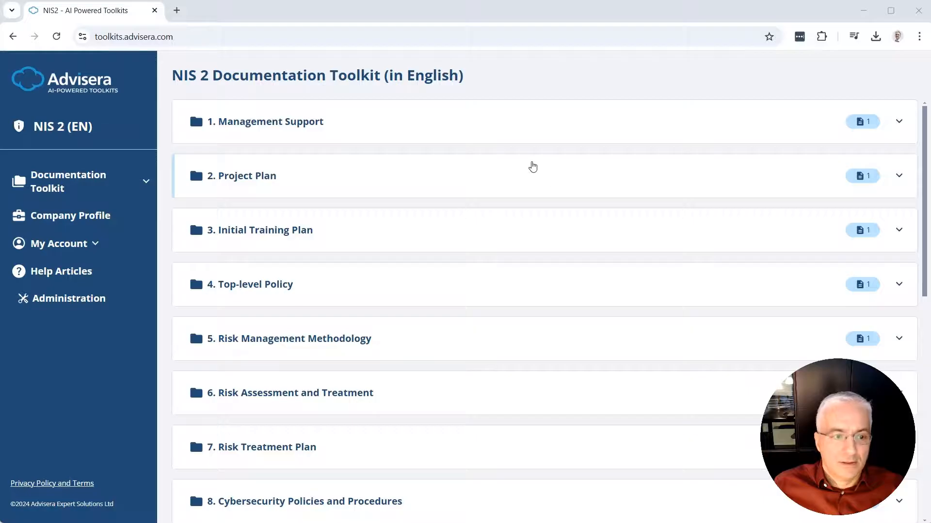
{"action": "mouse_move", "coordinate": [422, 130]}
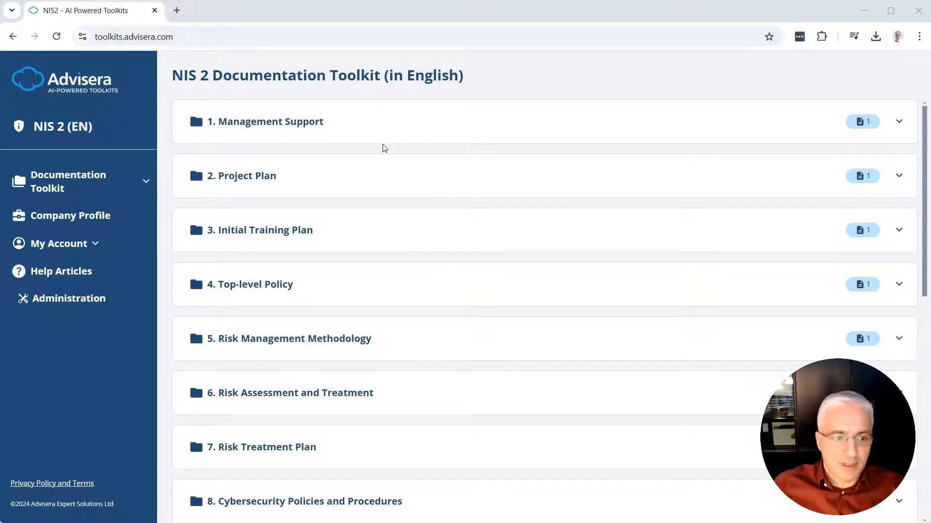
Locate folder 8 and load the 8.6 Information Classification Policy customization page
{"action": "scroll", "scroll_direction": "down", "scroll_amount": 3}
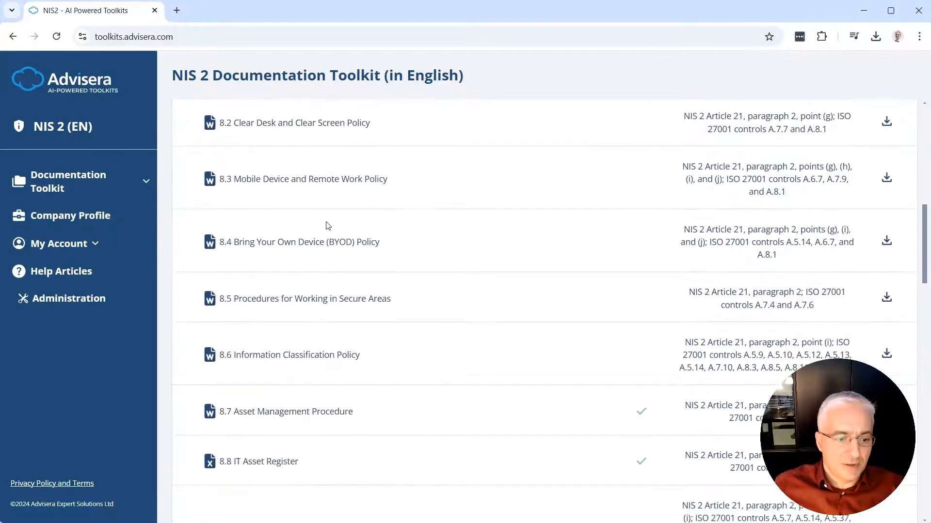
{"action": "scroll", "scroll_direction": "down", "scroll_amount": 3}
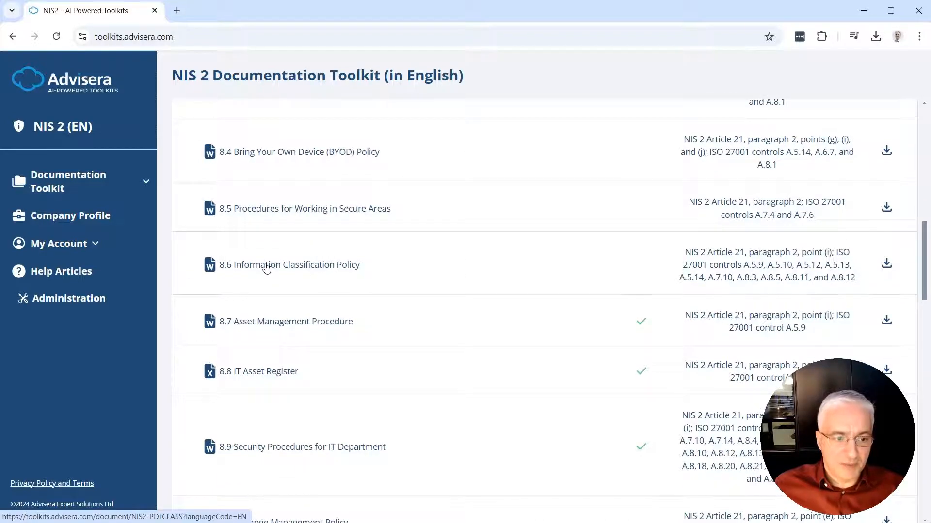
{"action": "left_click", "coordinate": [290, 264]}
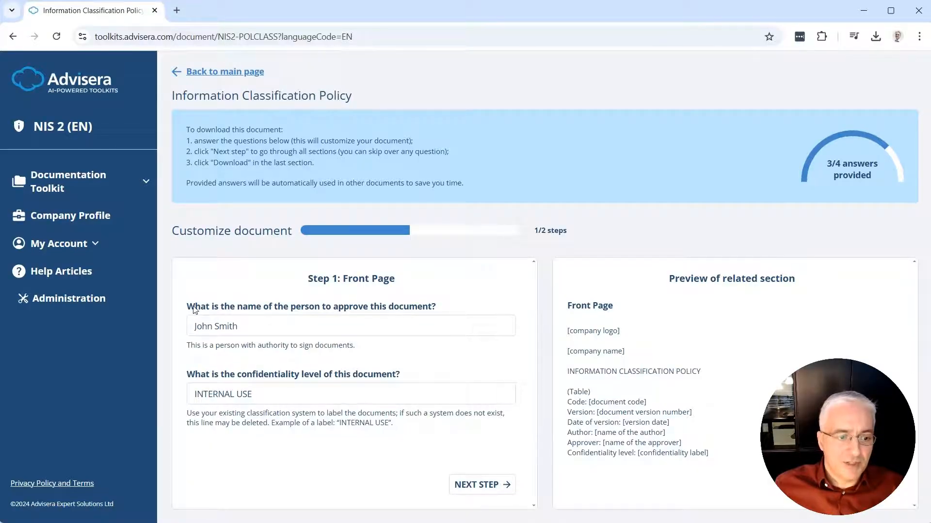
{"action": "mouse_move", "coordinate": [333, 316]}
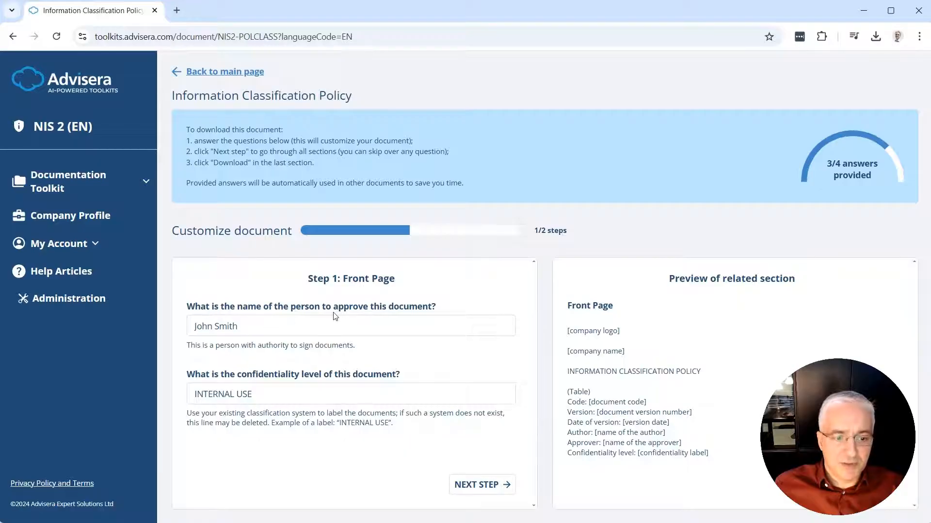
{"action": "mouse_move", "coordinate": [225, 382]}
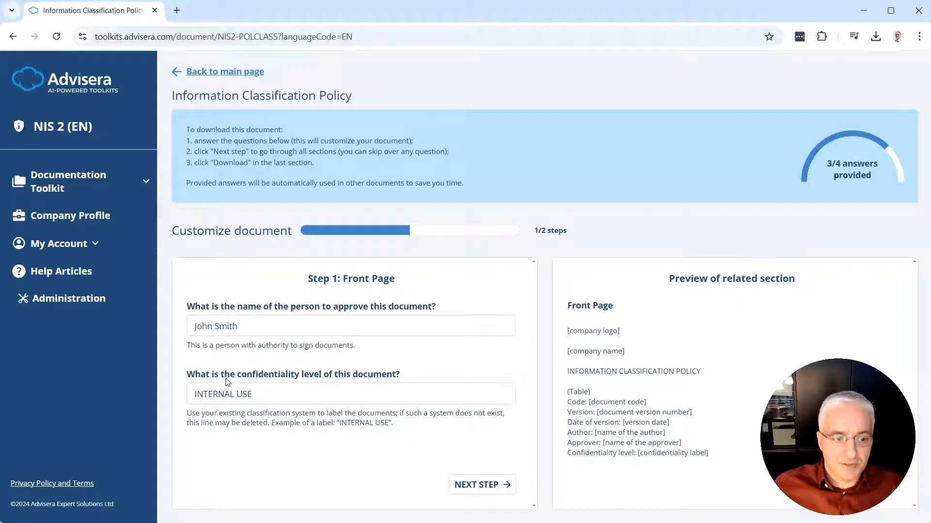
{"action": "mouse_move", "coordinate": [305, 381]}
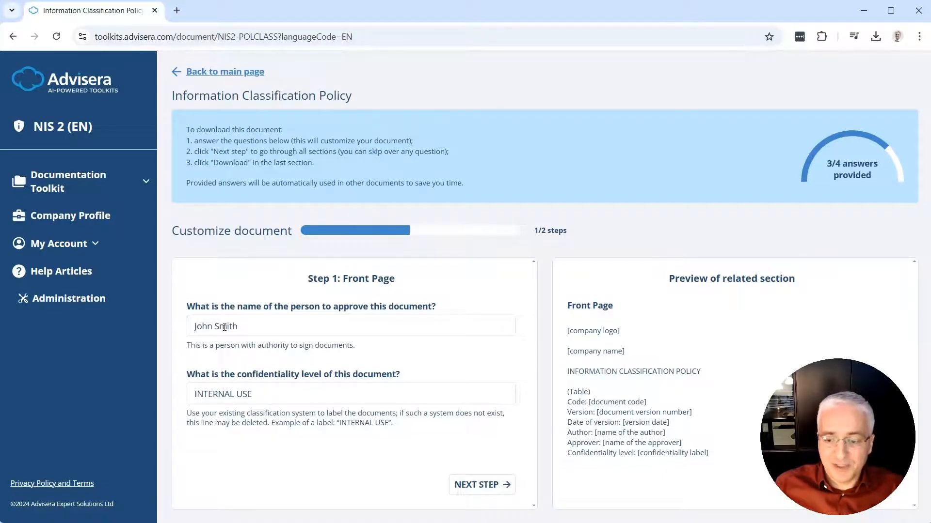
Advance the wizard from Step 1 to Step 2: Validity and document management
{"action": "left_click", "coordinate": [482, 485]}
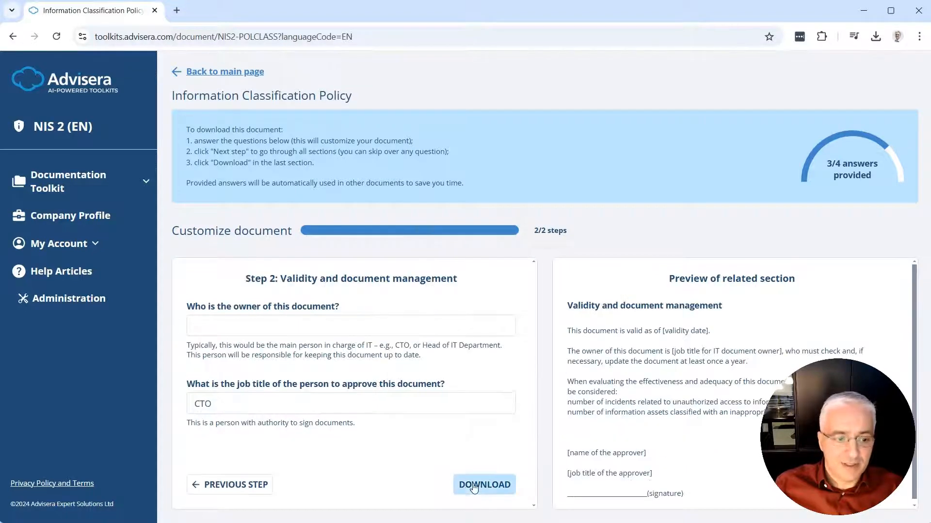
Enter CISO as the document owner, download the customized policy and open it in Word
{"action": "left_click", "coordinate": [350, 326]}
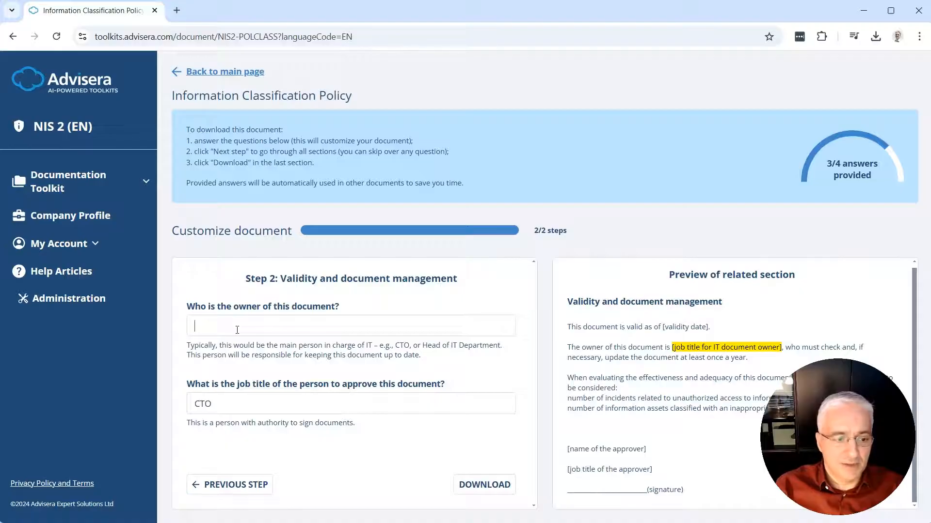
{"action": "type", "text": "CISO"}
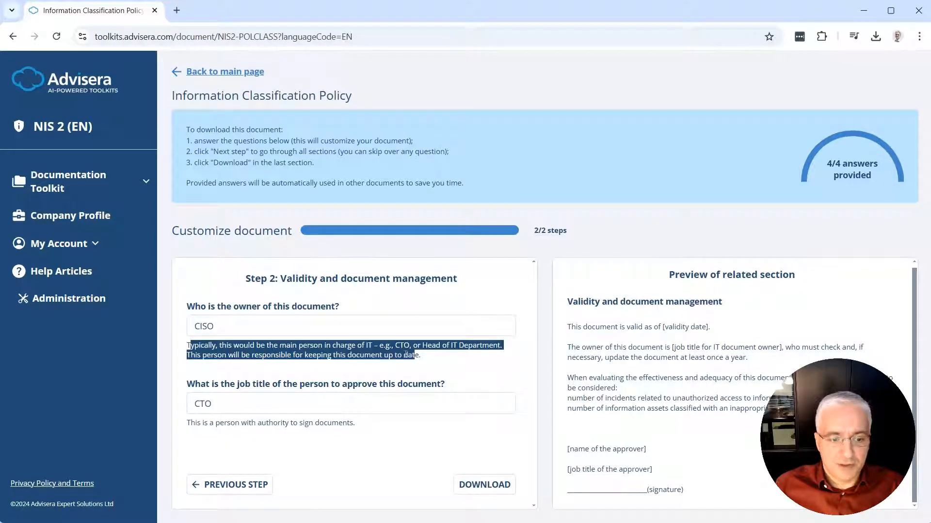
{"action": "left_click", "coordinate": [399, 348]}
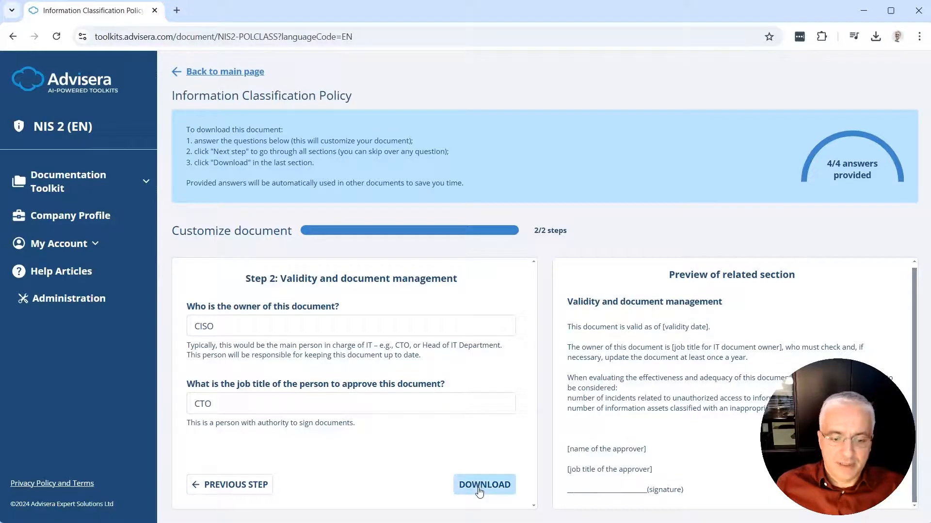
{"action": "left_click", "coordinate": [484, 485]}
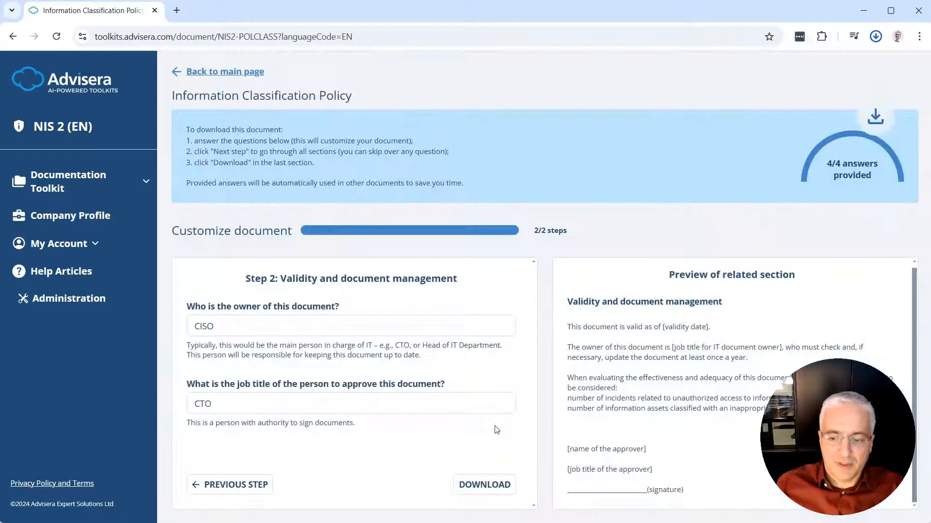
{"action": "left_click", "coordinate": [484, 485]}
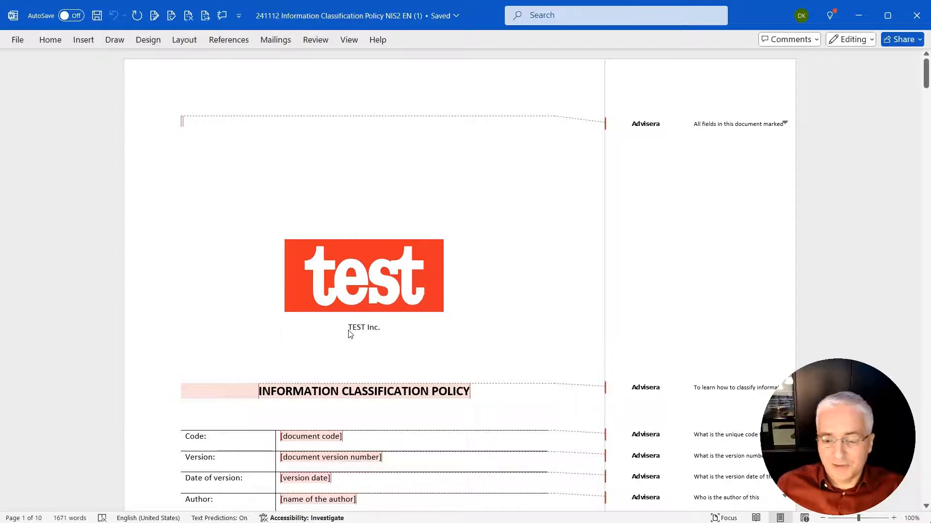
Review the front page with TEST Inc. logo, approver John Smith, INTERNAL USE labels, and the Purpose section
{"action": "scroll", "scroll_direction": "down", "scroll_amount": 3}
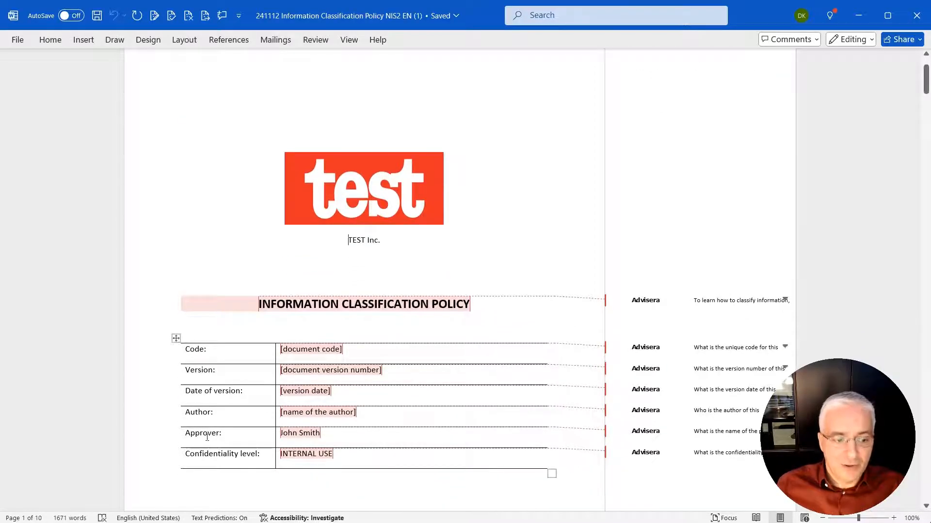
{"action": "left_click", "coordinate": [291, 438]}
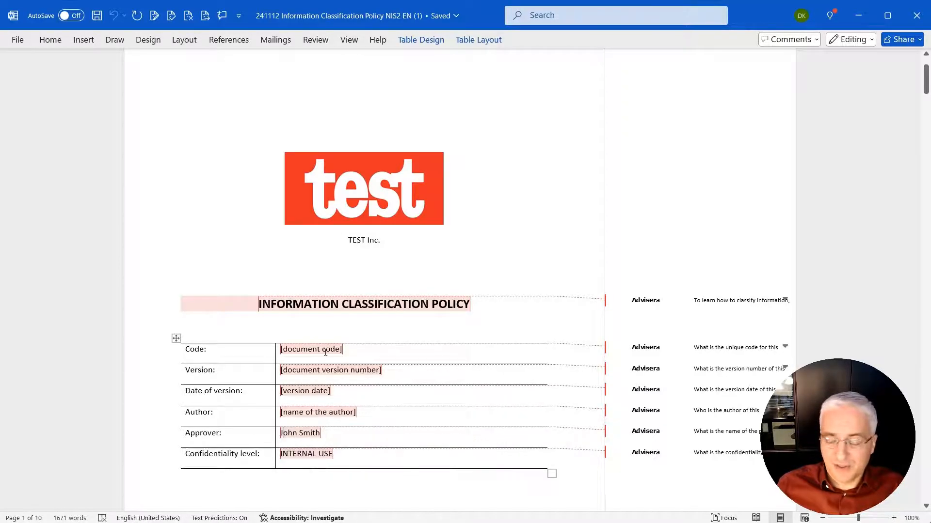
{"action": "scroll", "scroll_direction": "down", "scroll_amount": 3}
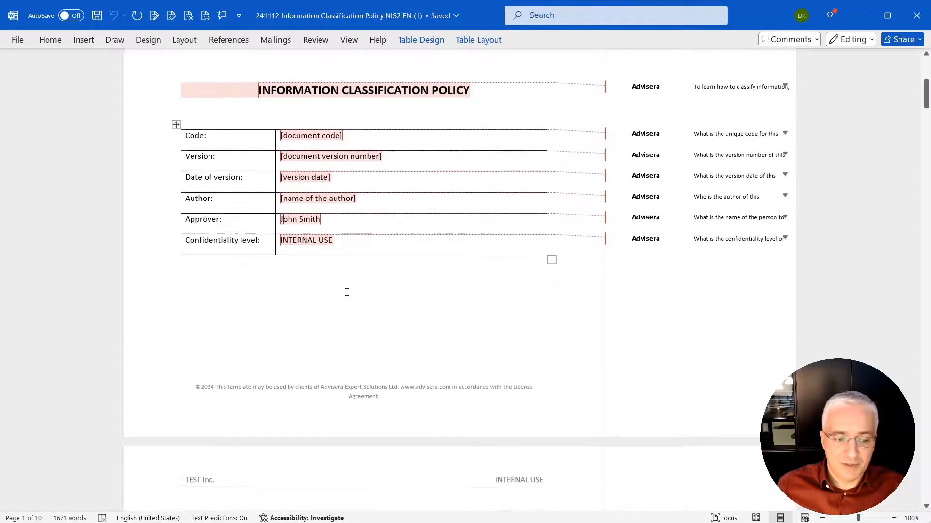
{"action": "scroll", "scroll_direction": "down", "scroll_amount": 3}
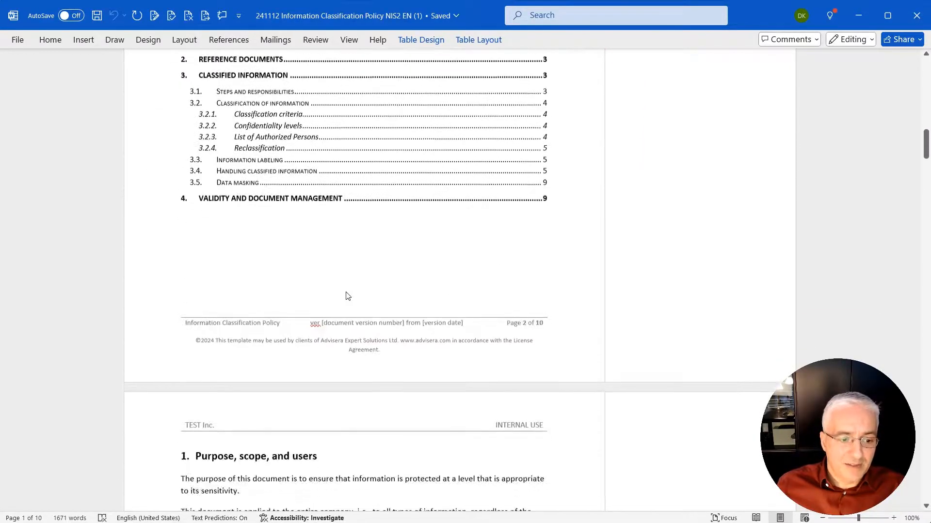
{"action": "scroll", "scroll_direction": "down", "scroll_amount": 3}
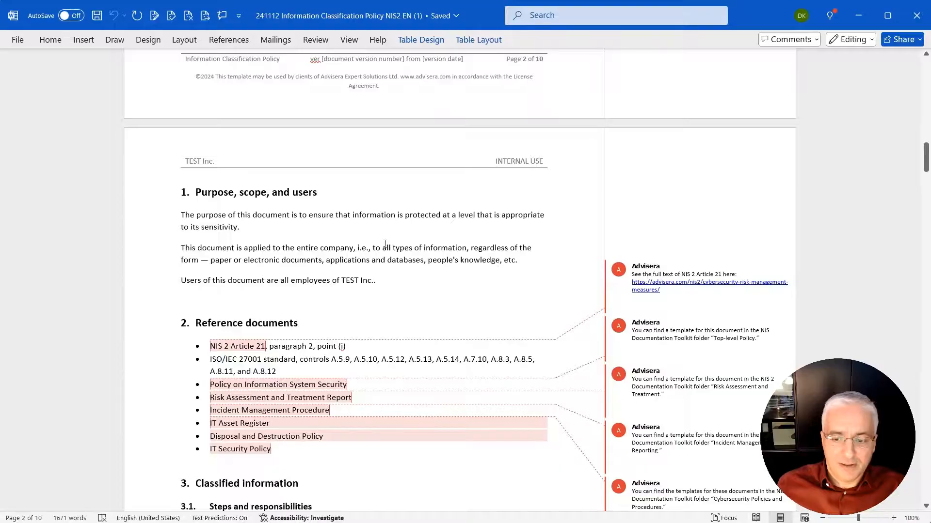
{"action": "scroll", "scroll_direction": "down", "scroll_amount": 3}
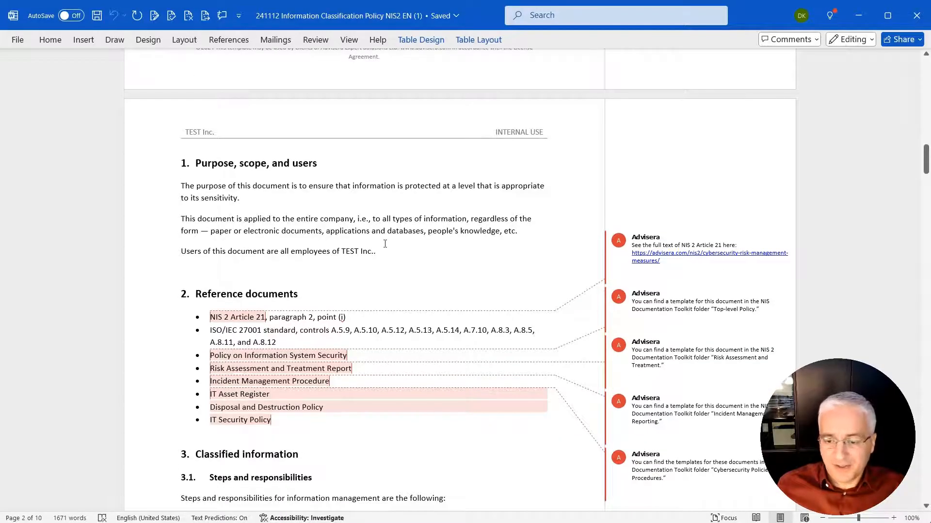